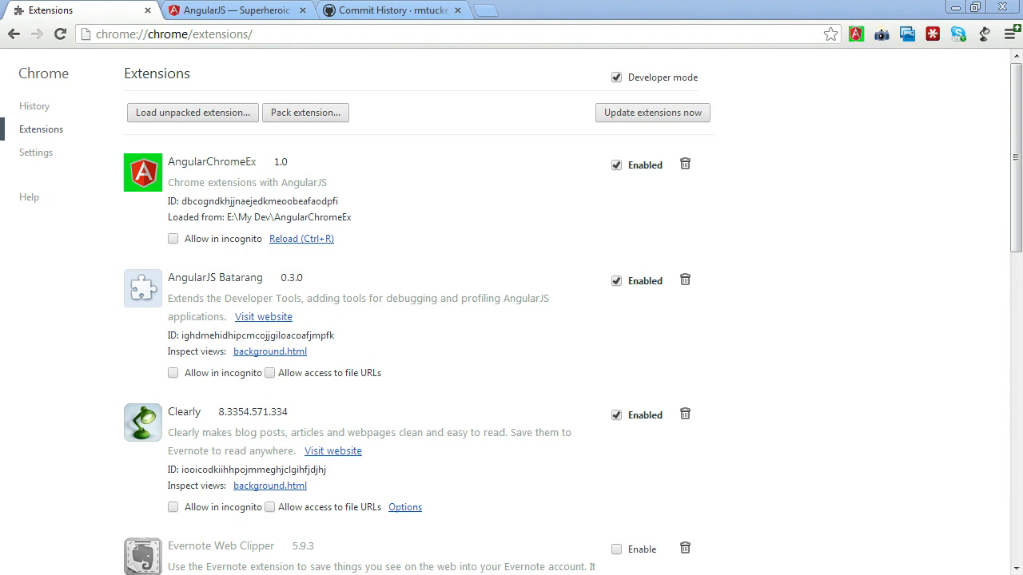
mouse_move(415, 128)
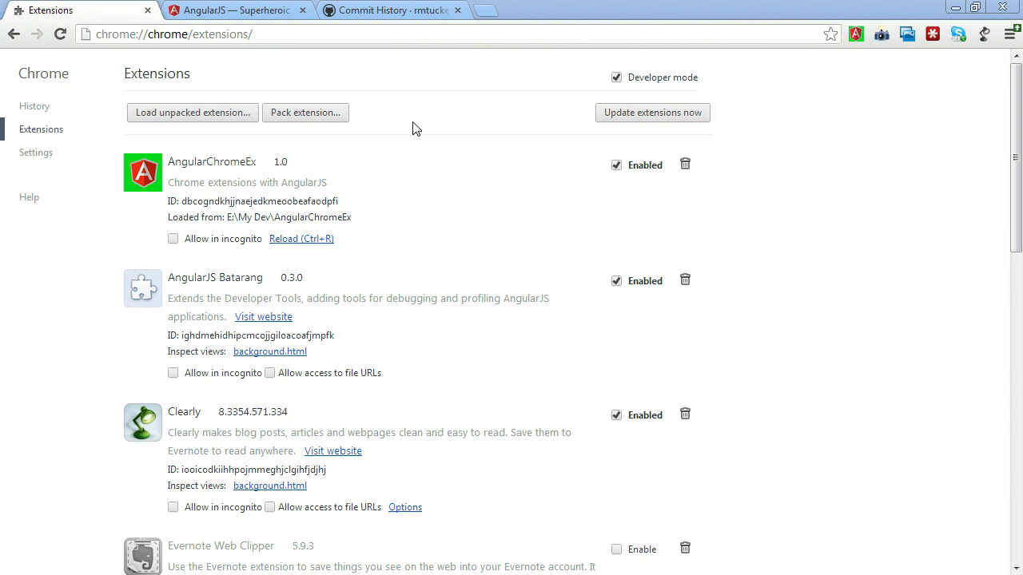
Step: Load the unpacked extension from the Extensions page, then switch to the angularjs.org tab
left_click(191, 34)
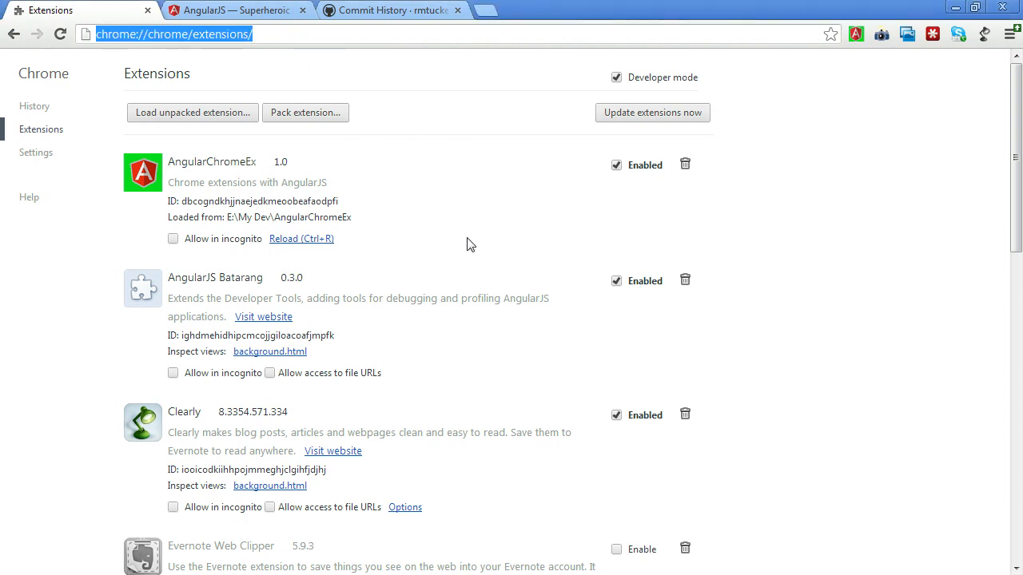
mouse_move(555, 387)
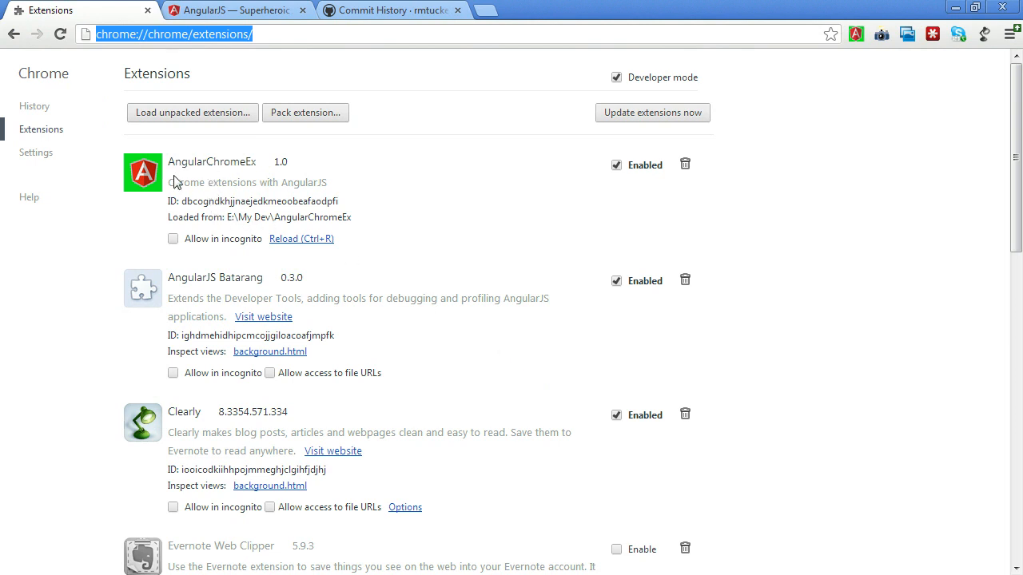
mouse_move(410, 202)
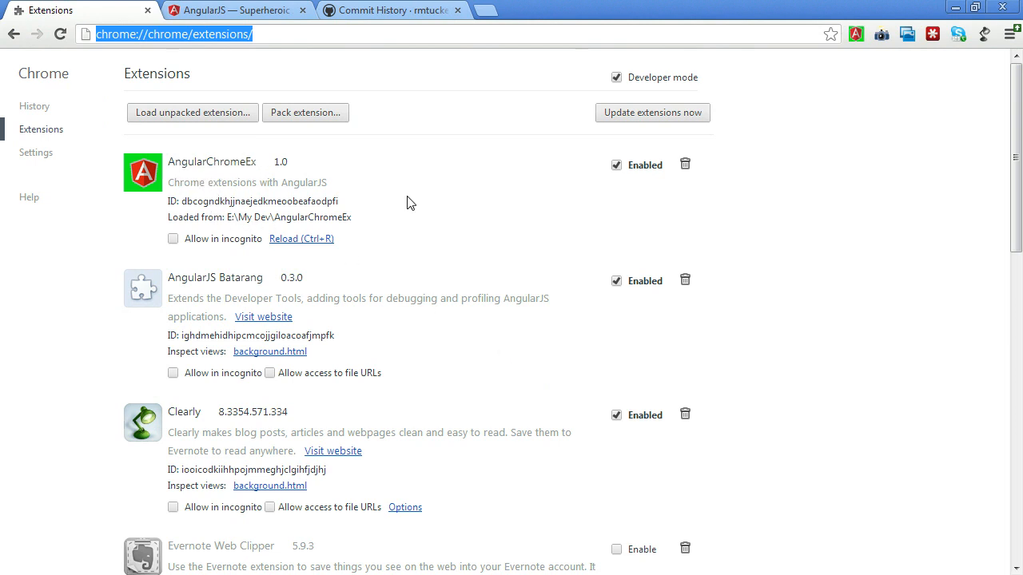
mouse_move(413, 200)
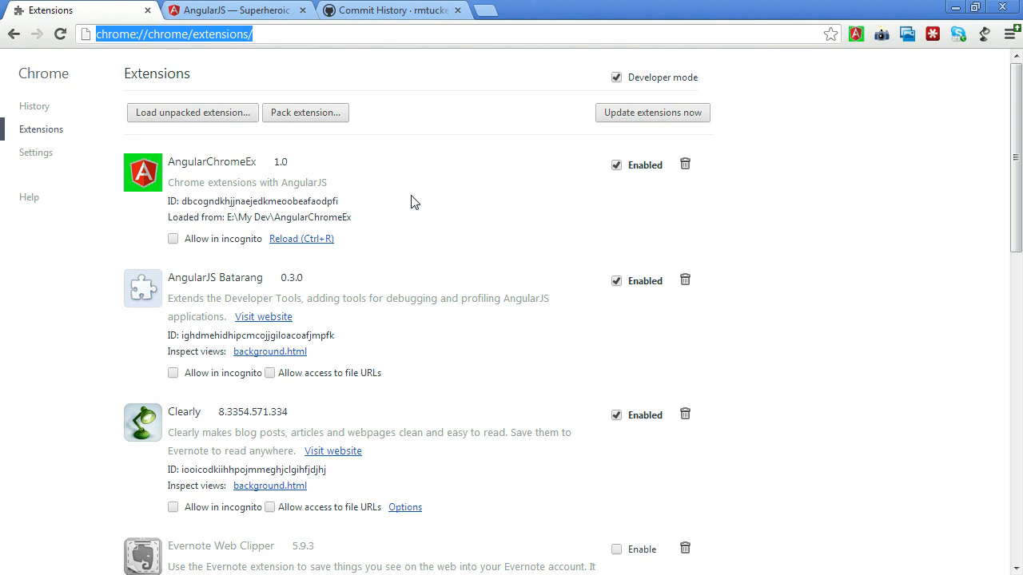
mouse_move(287, 184)
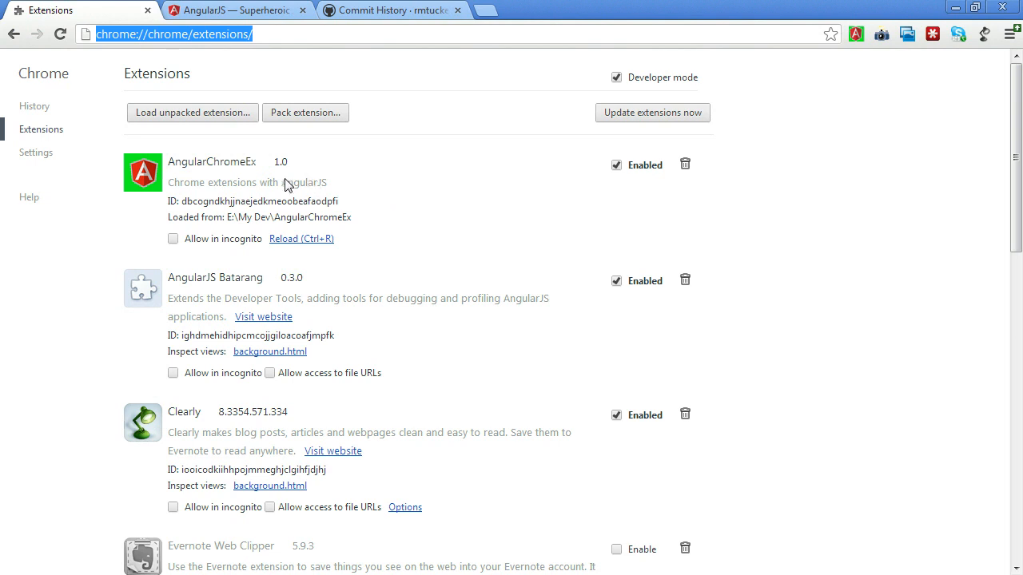
mouse_move(196, 187)
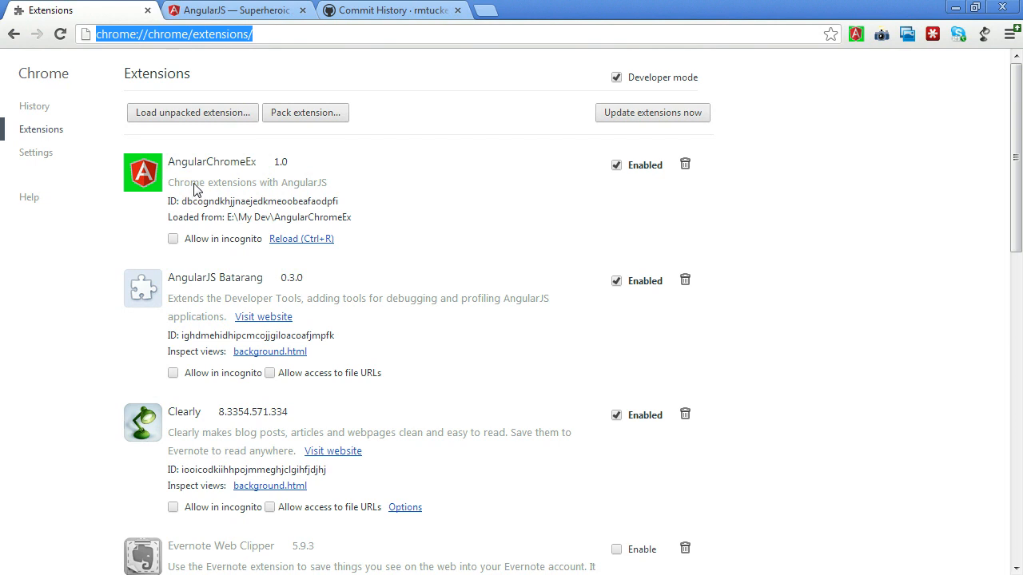
mouse_move(255, 221)
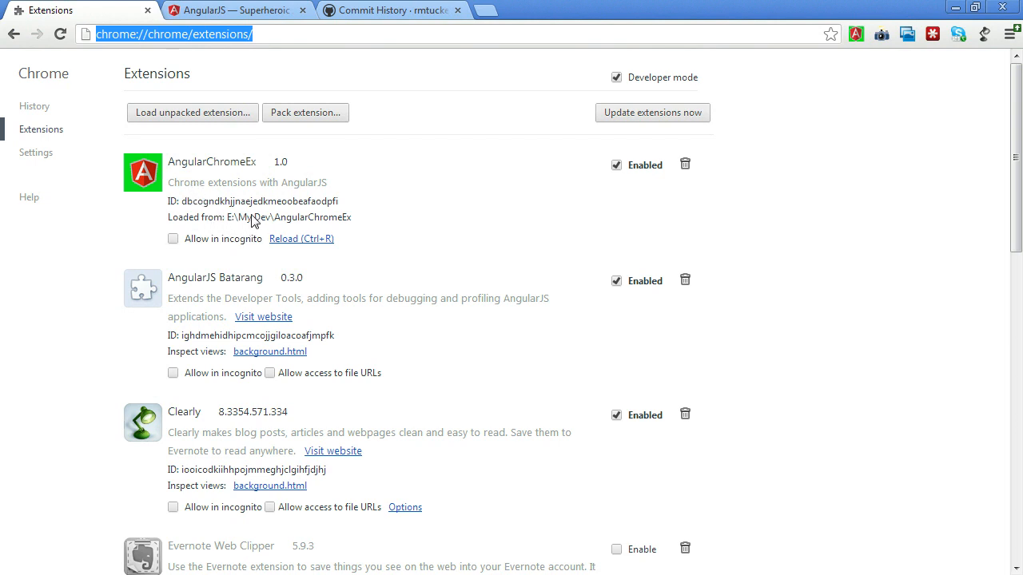
mouse_move(353, 232)
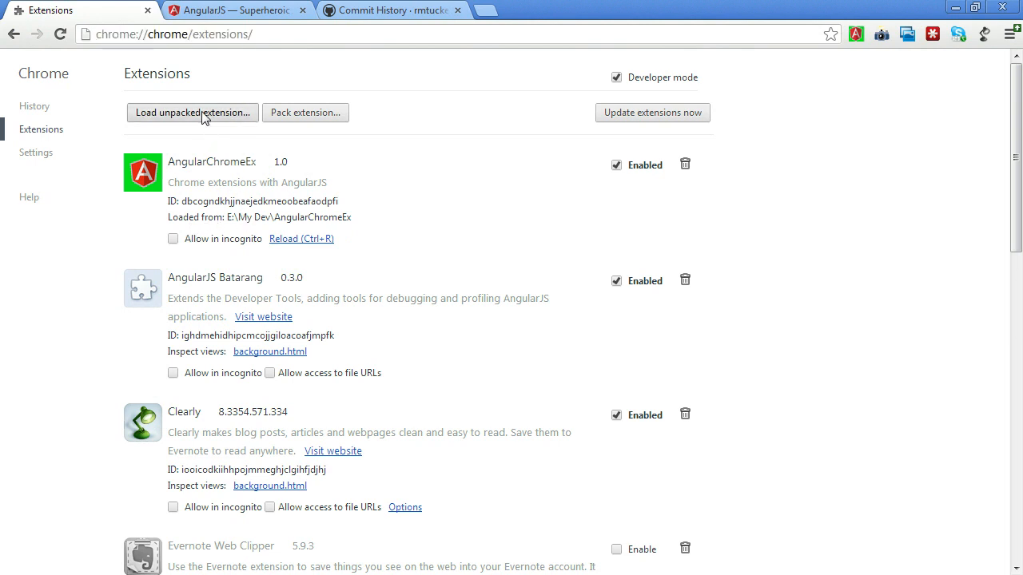
left_click(192, 112)
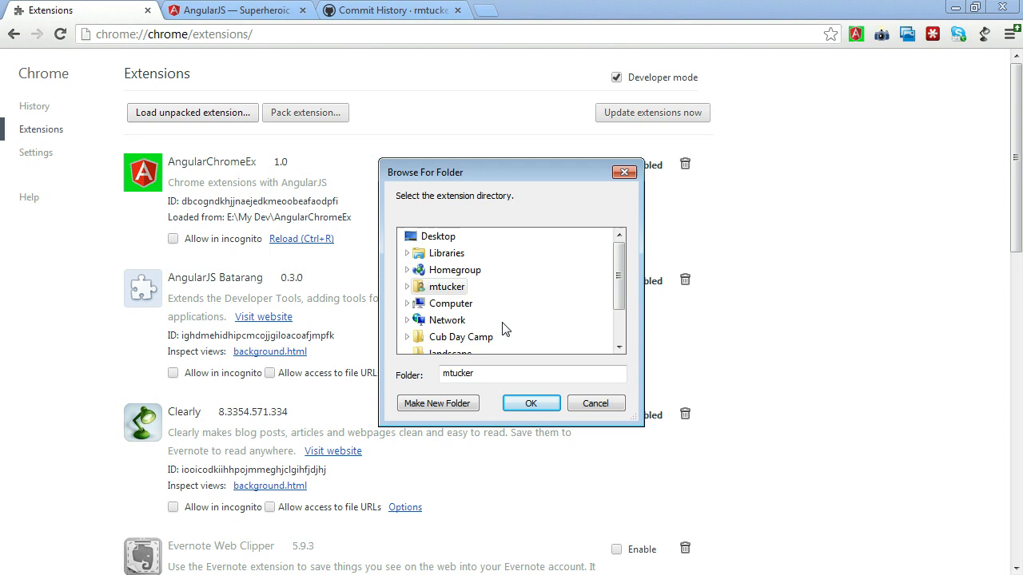
mouse_move(564, 424)
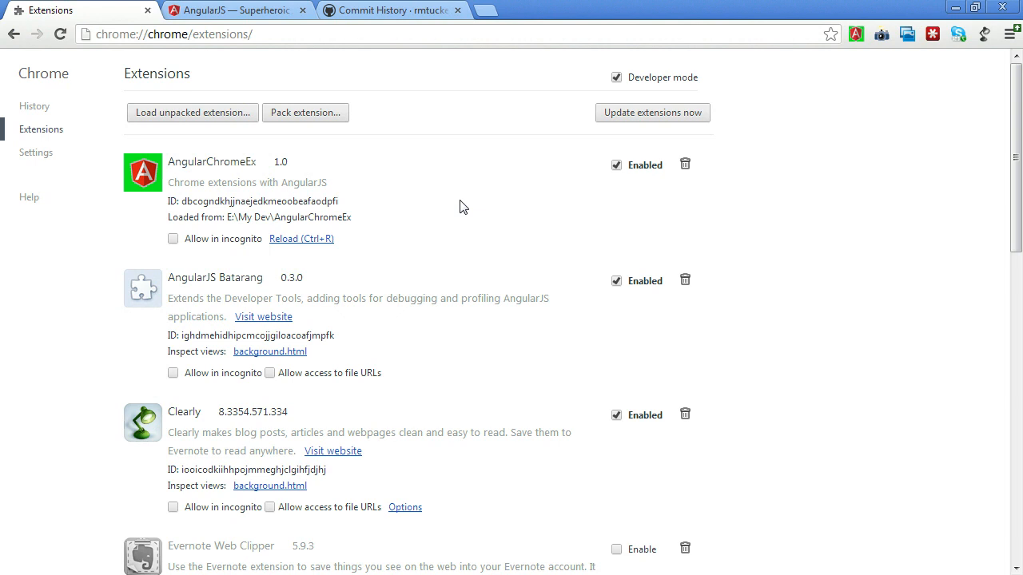
mouse_move(522, 450)
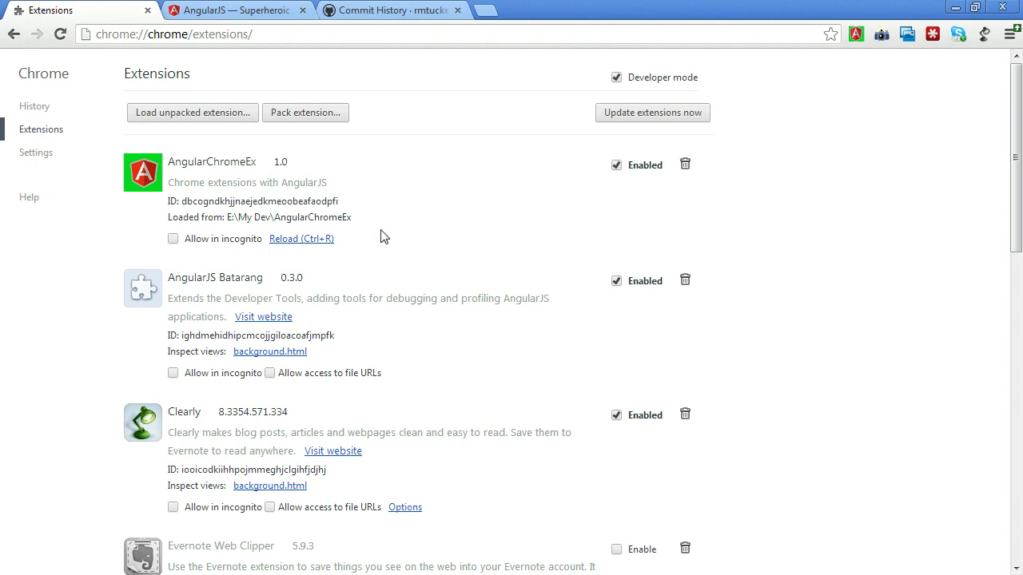
mouse_move(285, 240)
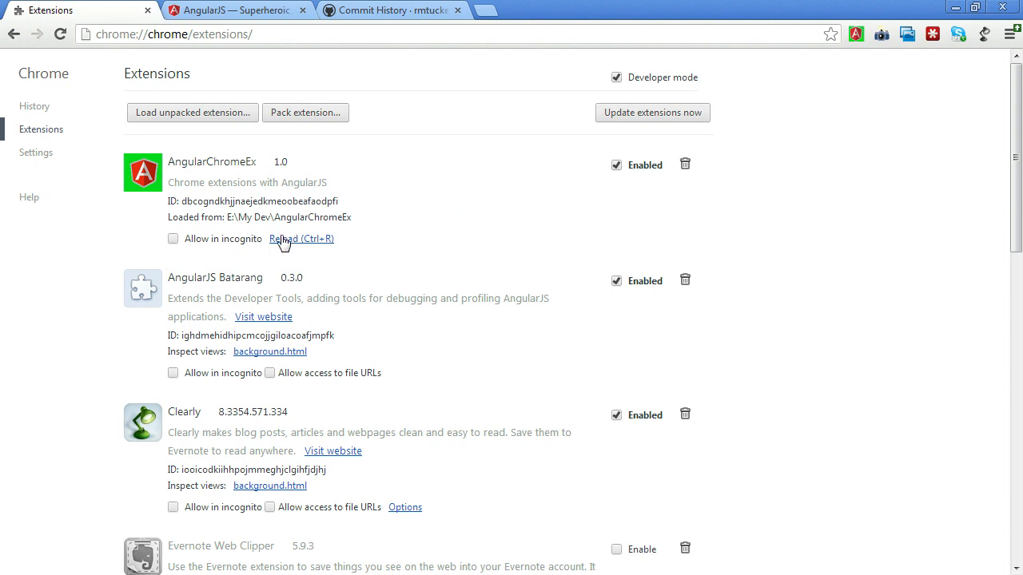
mouse_move(288, 240)
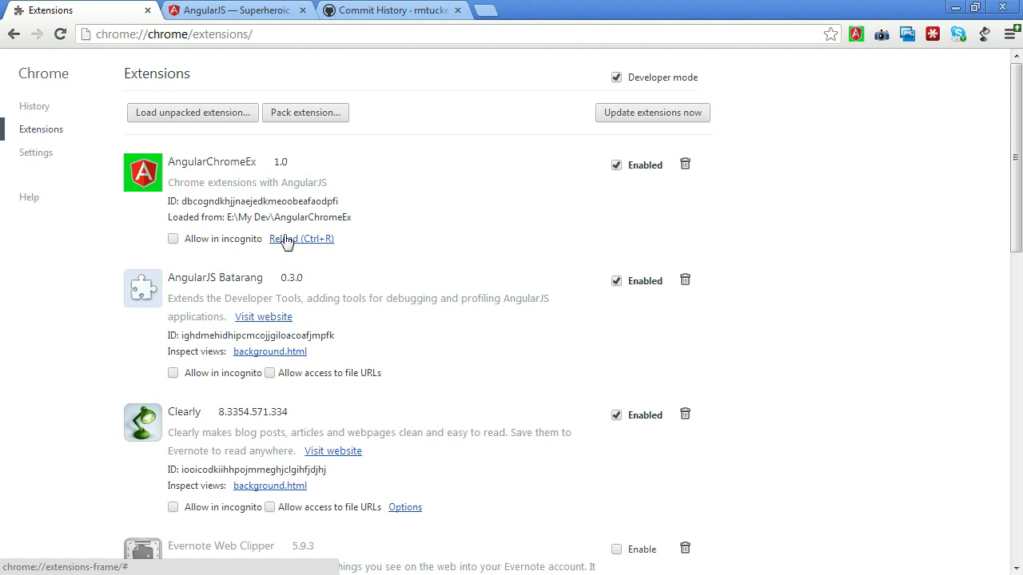
mouse_move(840, 79)
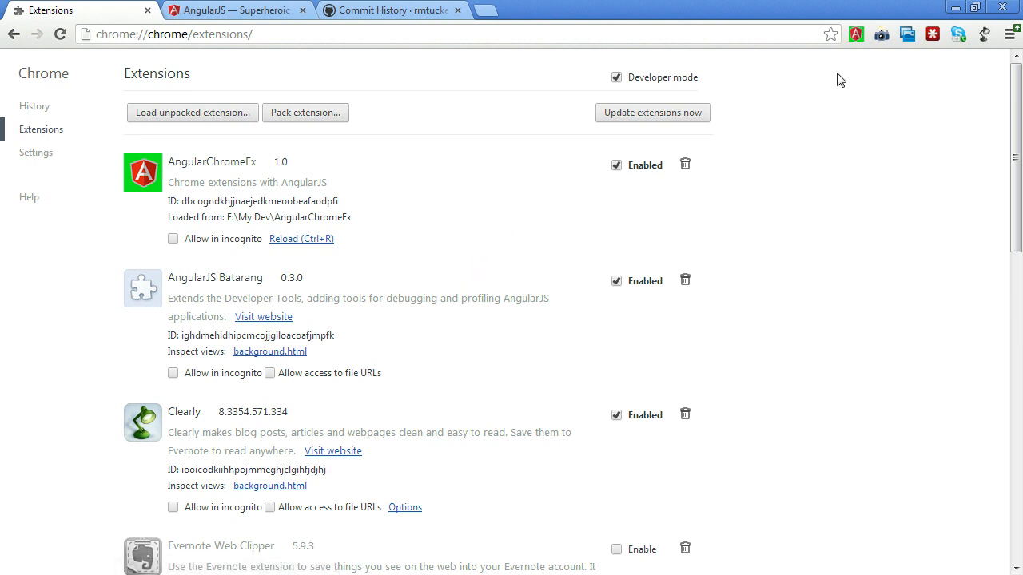
mouse_move(855, 35)
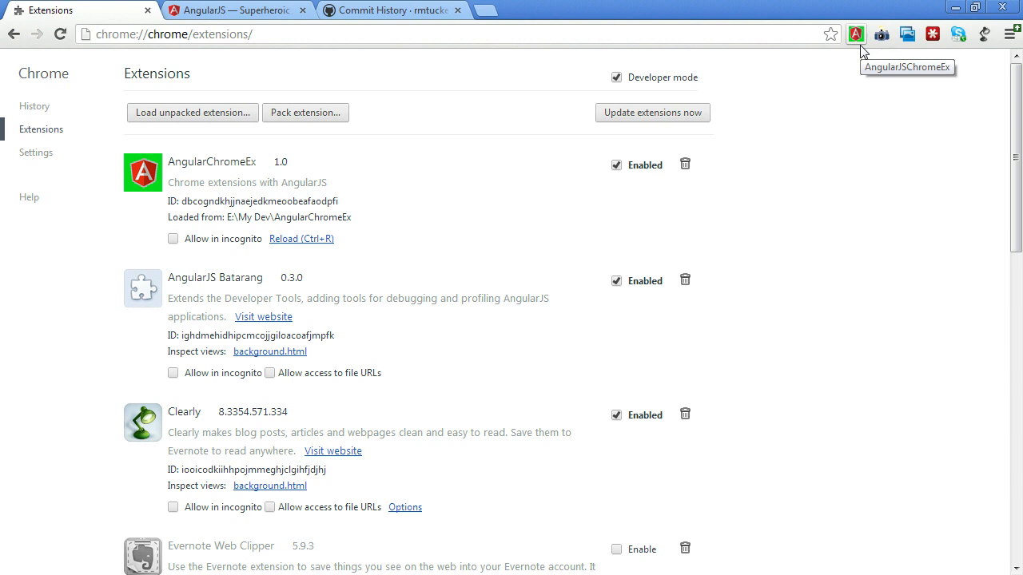
mouse_move(209, 104)
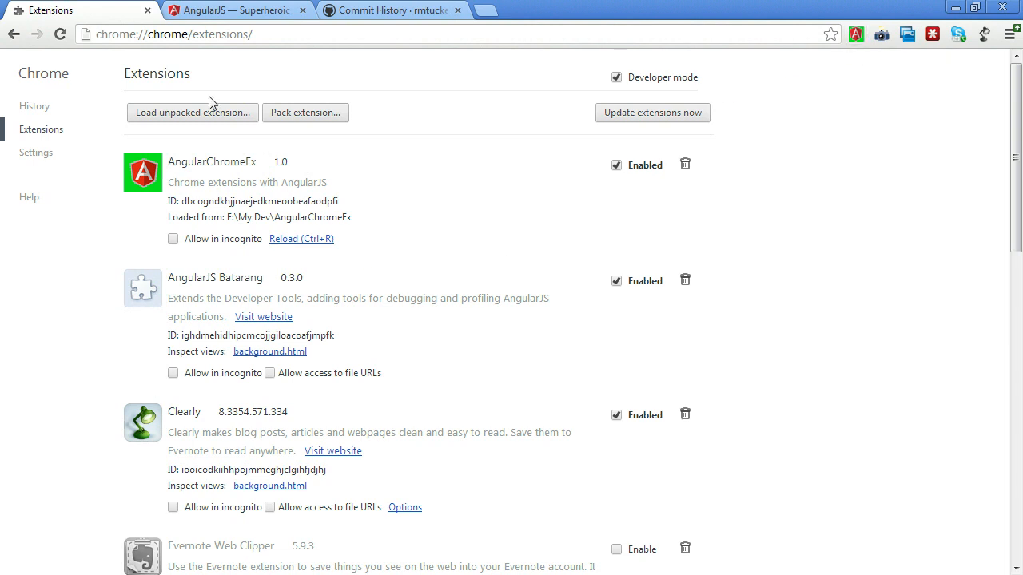
left_click(223, 11)
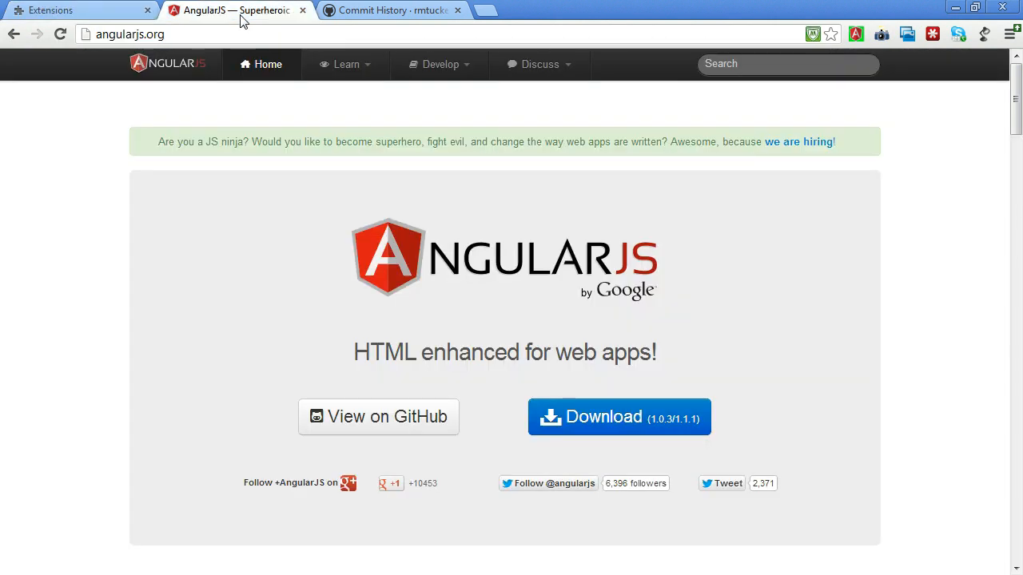
mouse_move(184, 337)
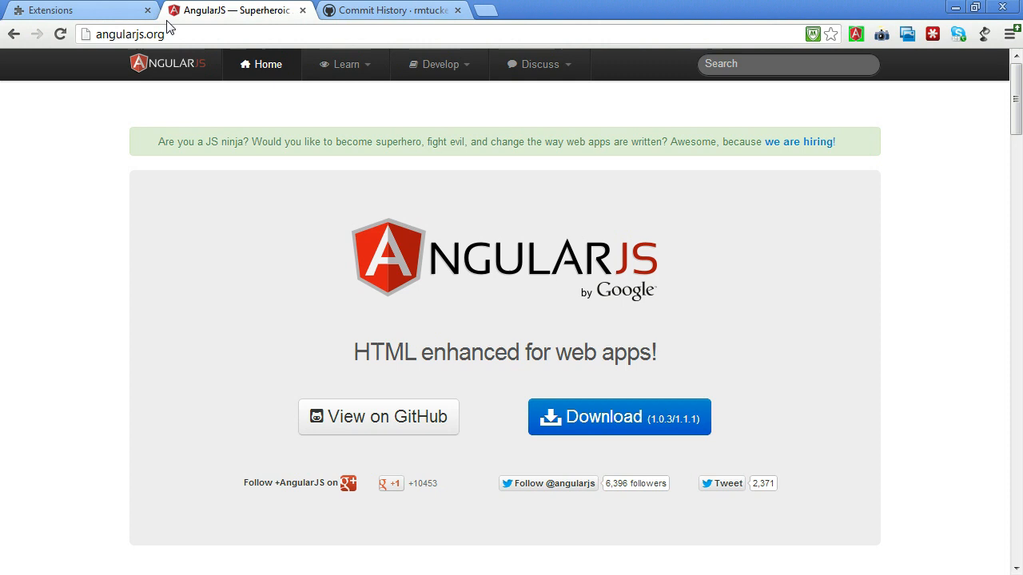
mouse_move(224, 18)
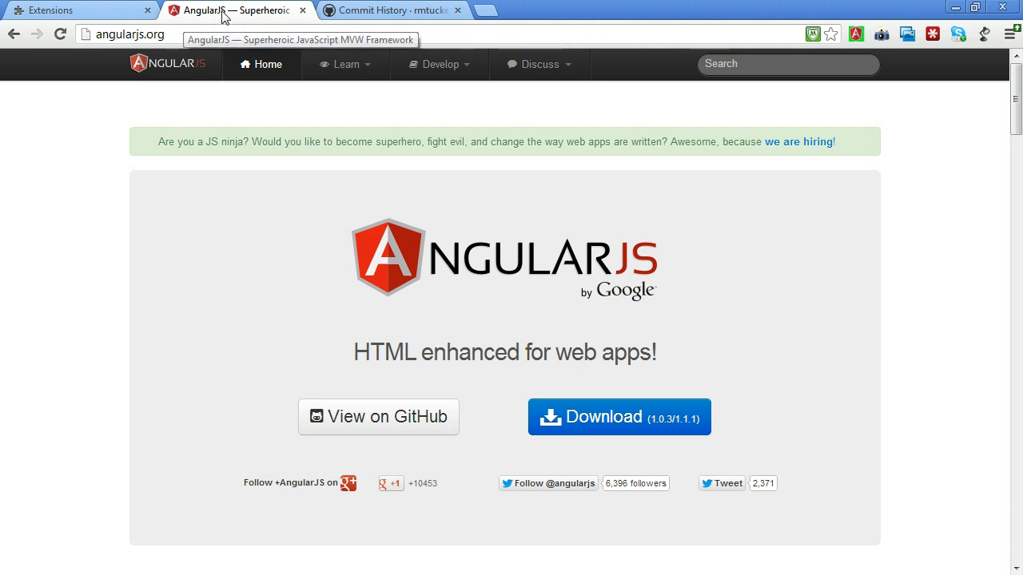
mouse_move(167, 38)
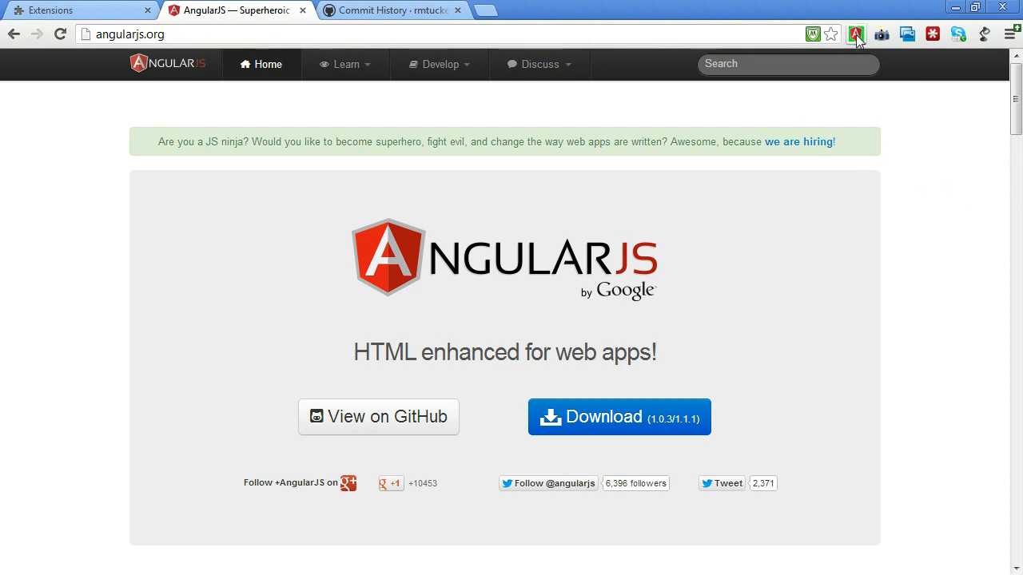
Step: Open the AngularChromeEx popup on angularjs.org and scroll through its listed links
left_click(856, 34)
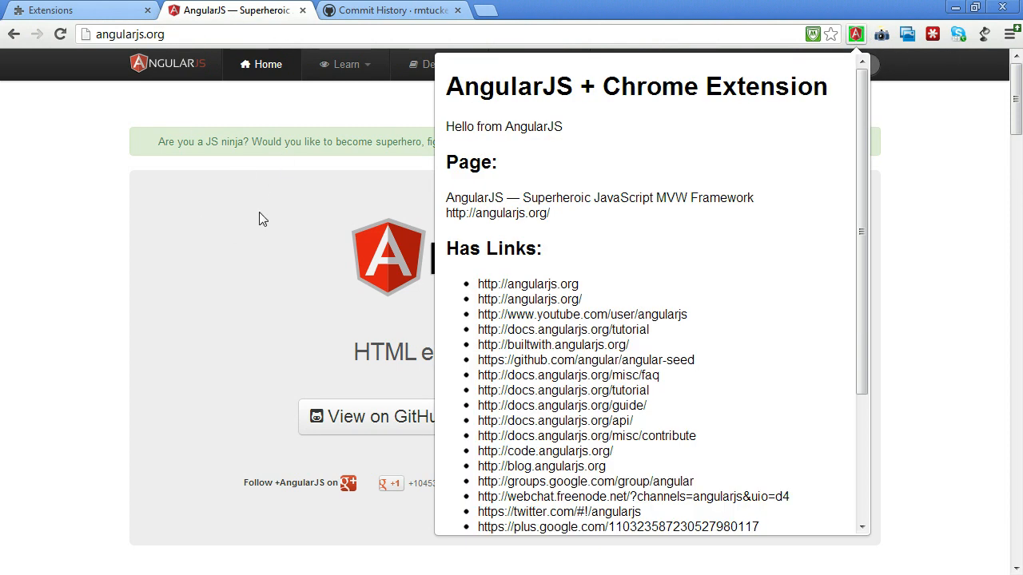
mouse_move(415, 199)
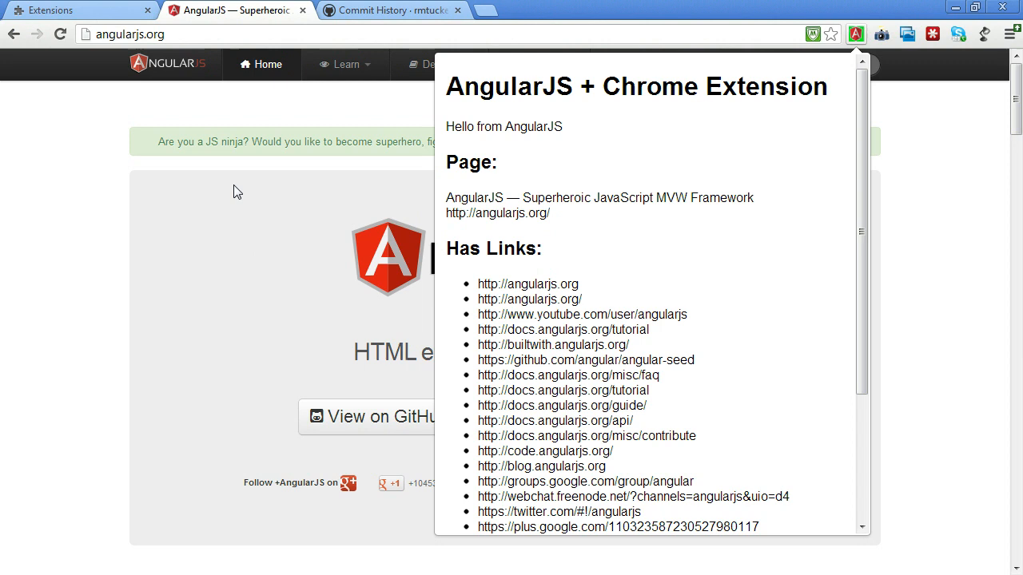
mouse_move(232, 390)
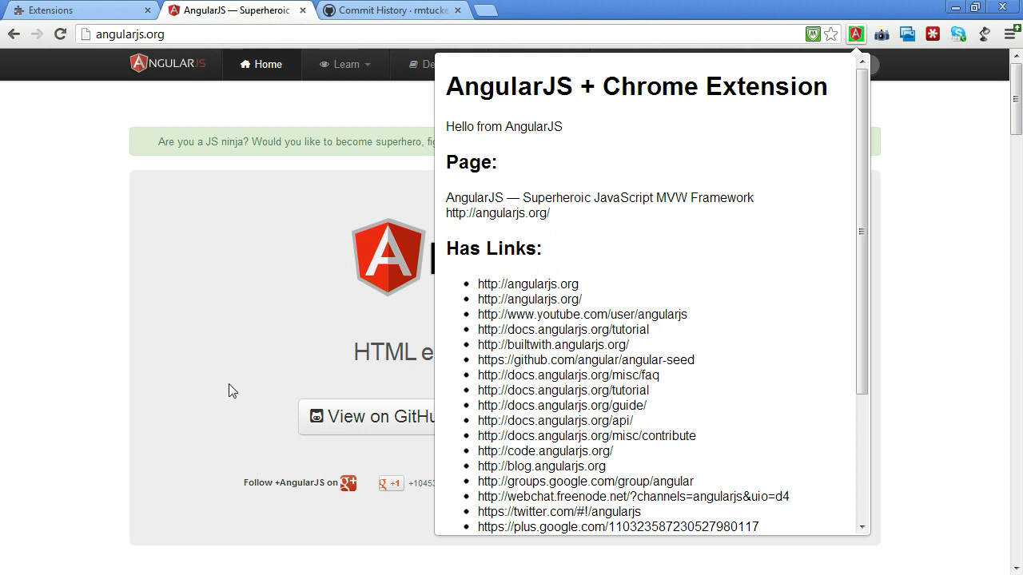
mouse_move(527, 315)
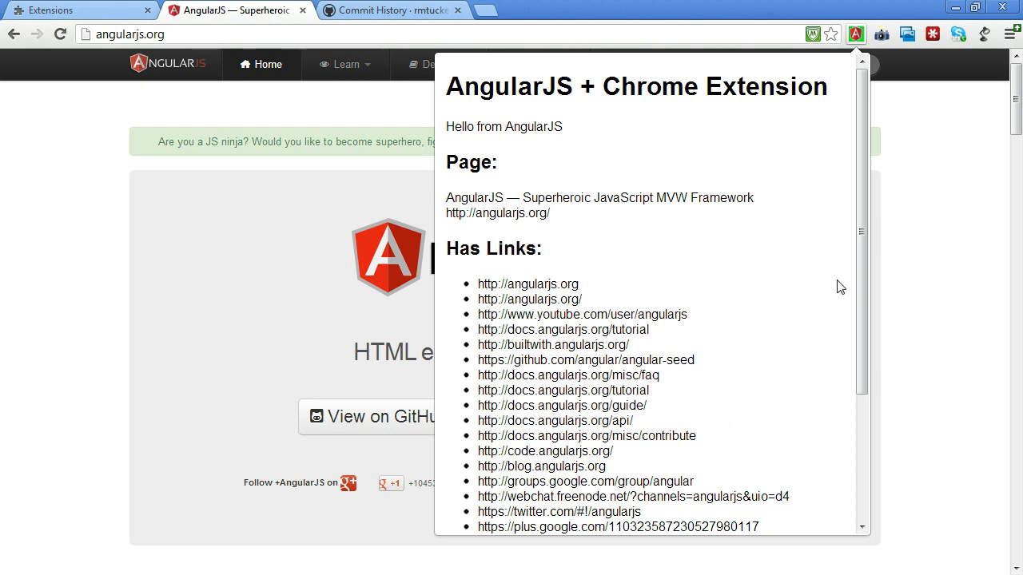
scroll("down", 3)
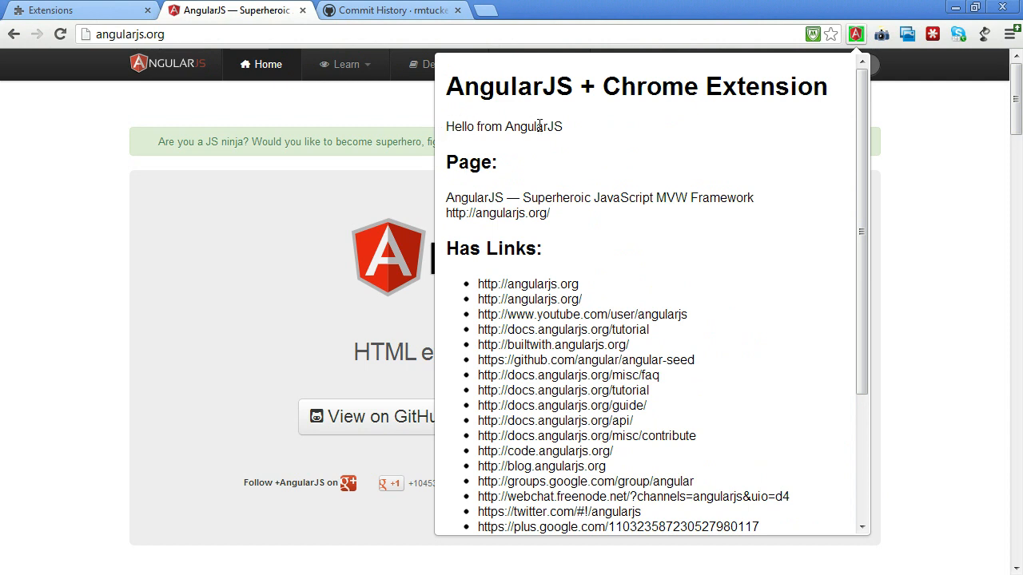
mouse_move(1013, 140)
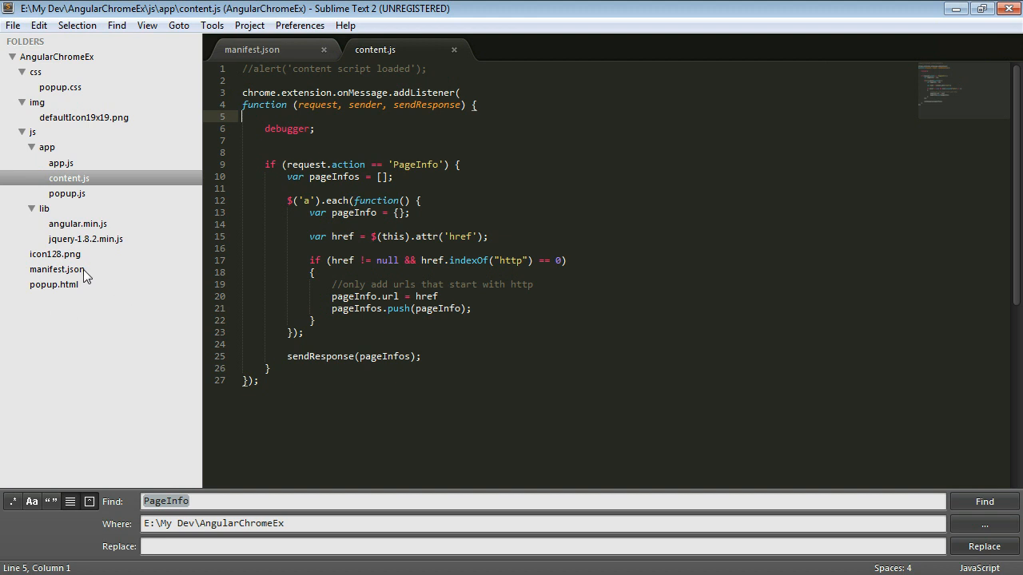
Step: Open manifest.json to review its browser action, content scripts and permissions
left_click(263, 49)
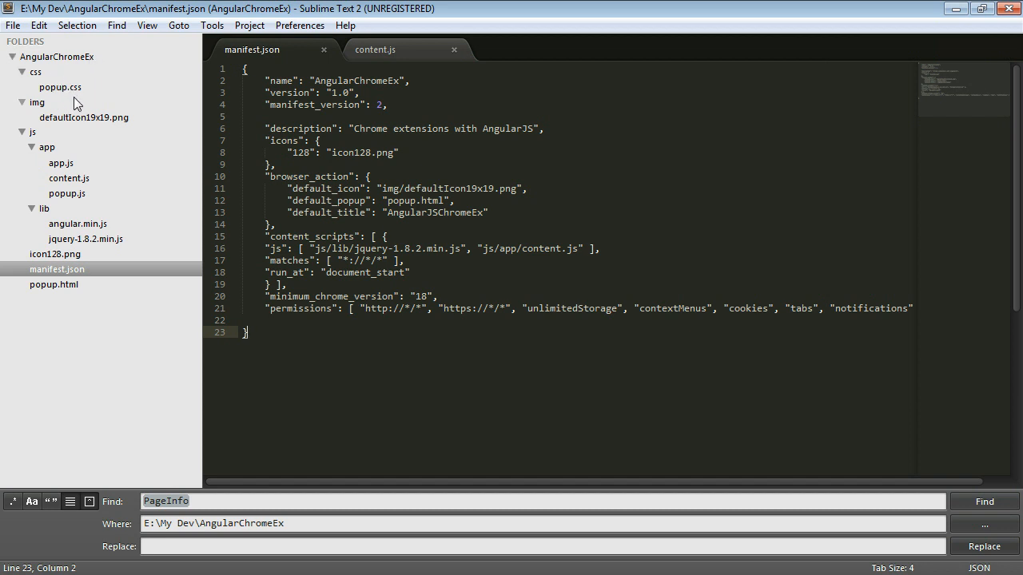
mouse_move(85, 213)
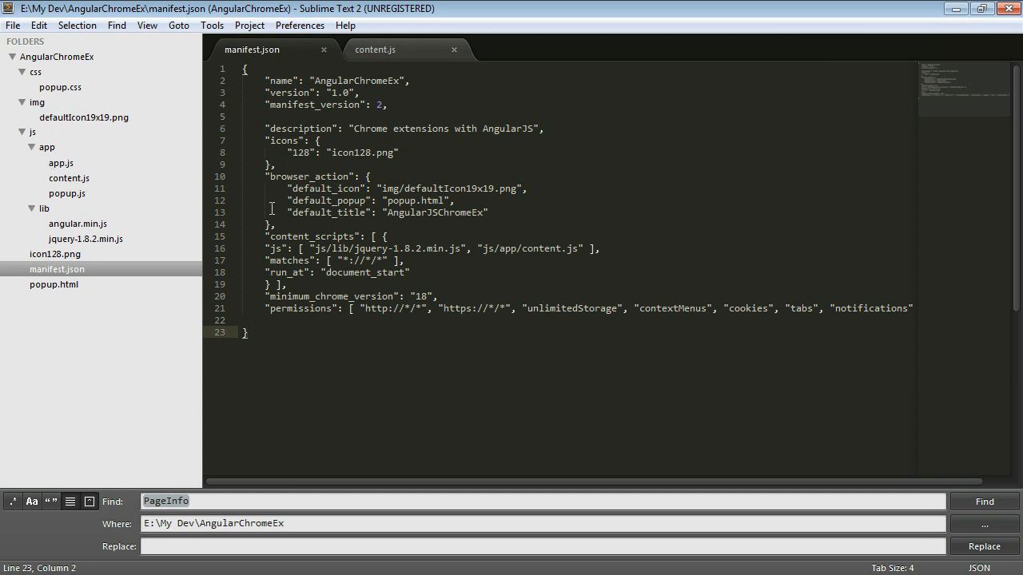
mouse_move(76, 238)
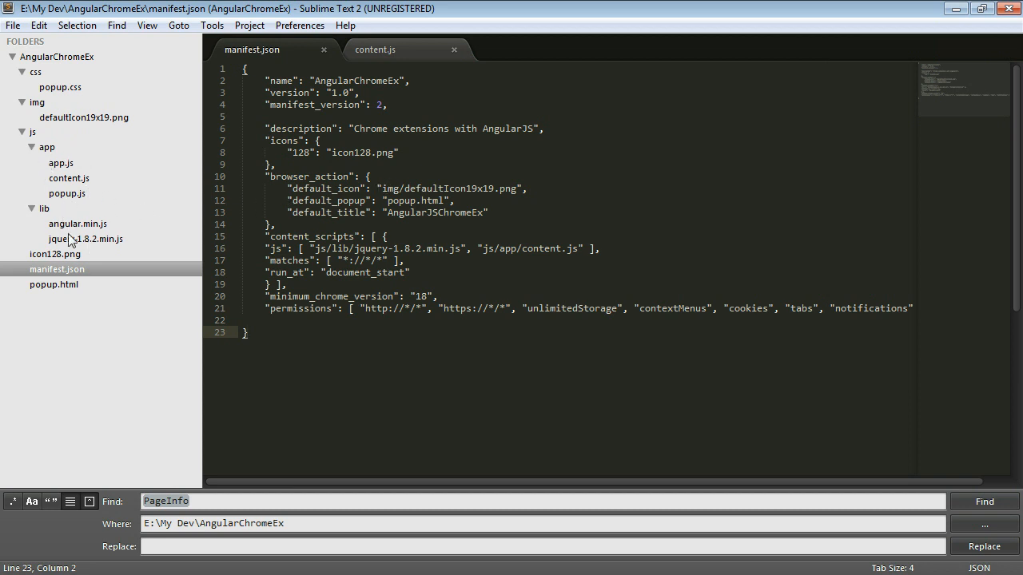
mouse_move(119, 243)
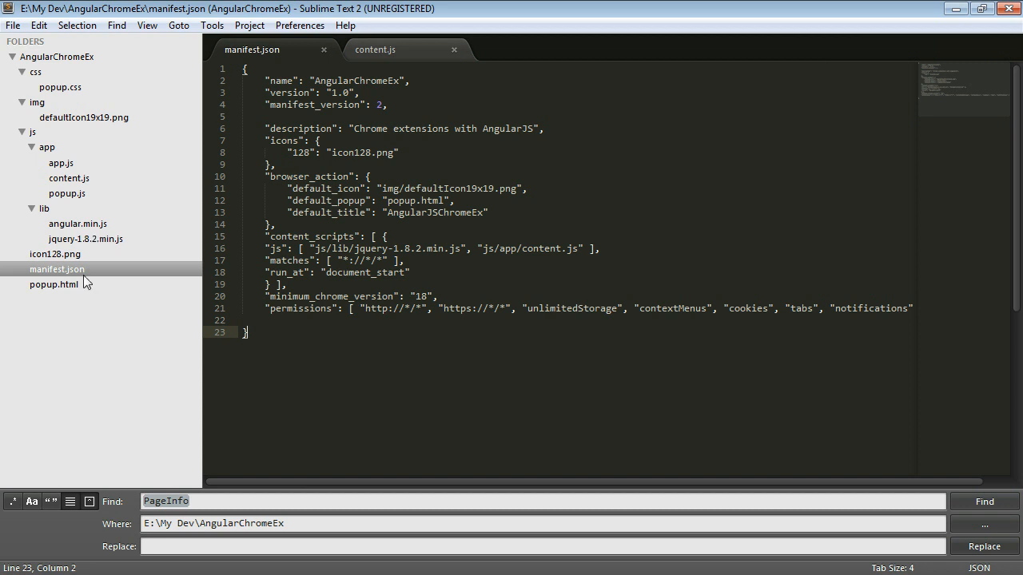
mouse_move(99, 279)
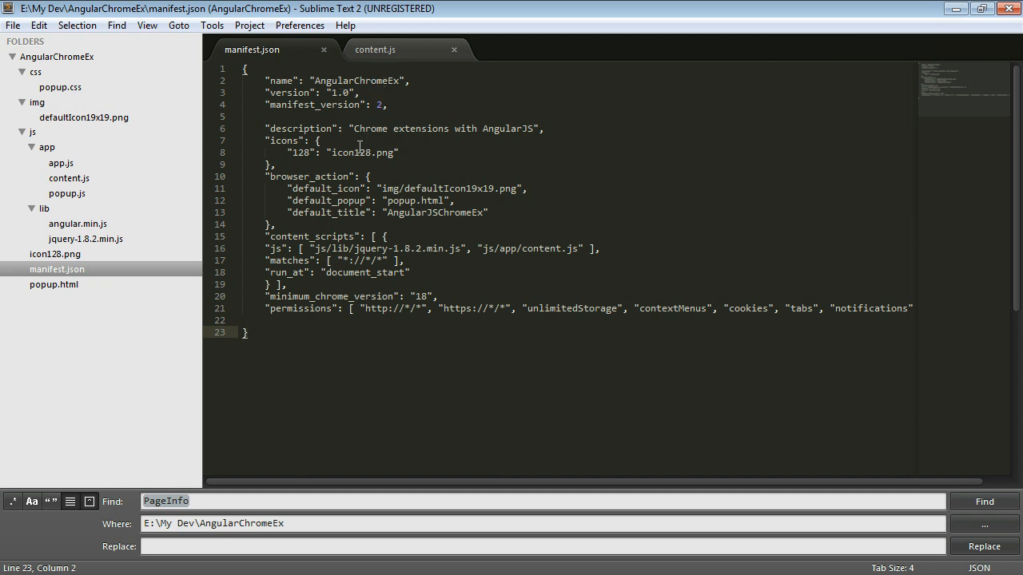
mouse_move(516, 177)
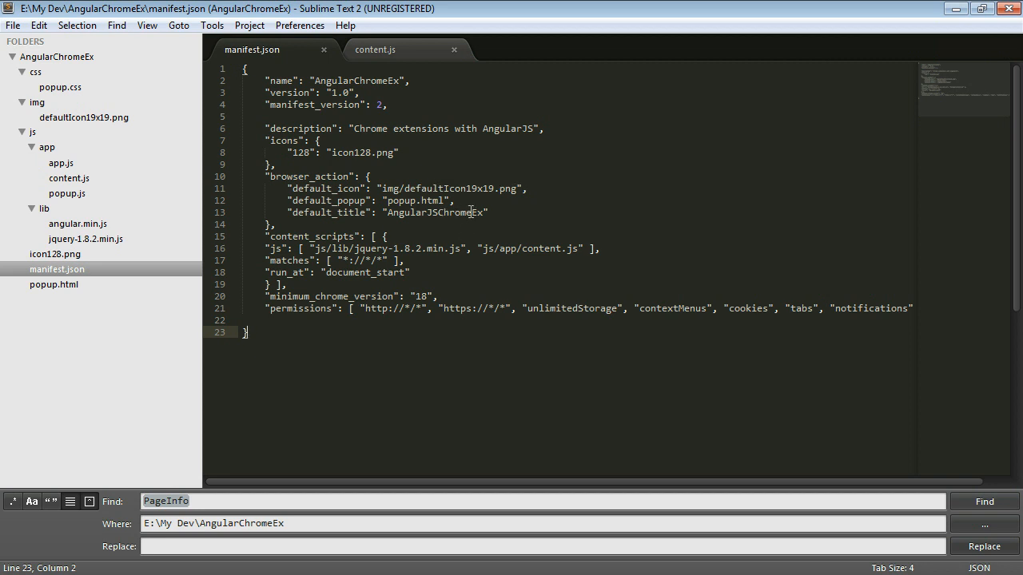
mouse_move(415, 184)
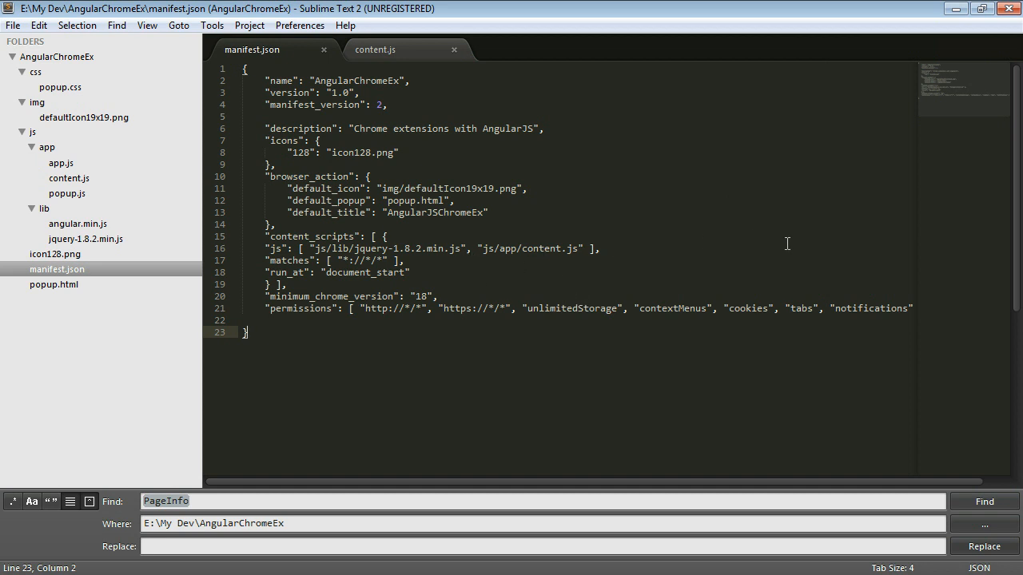
mouse_move(524, 270)
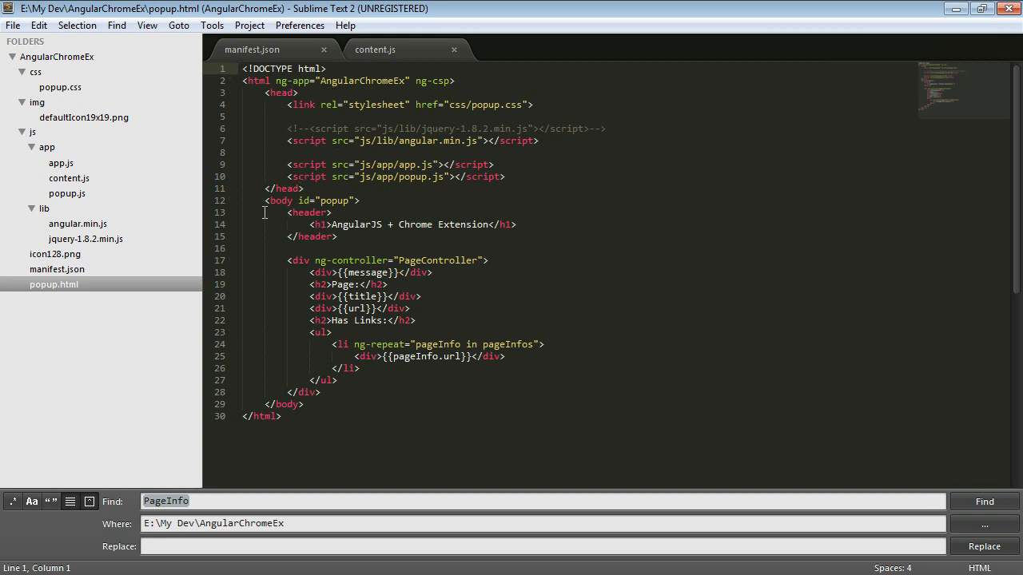
mouse_move(308, 228)
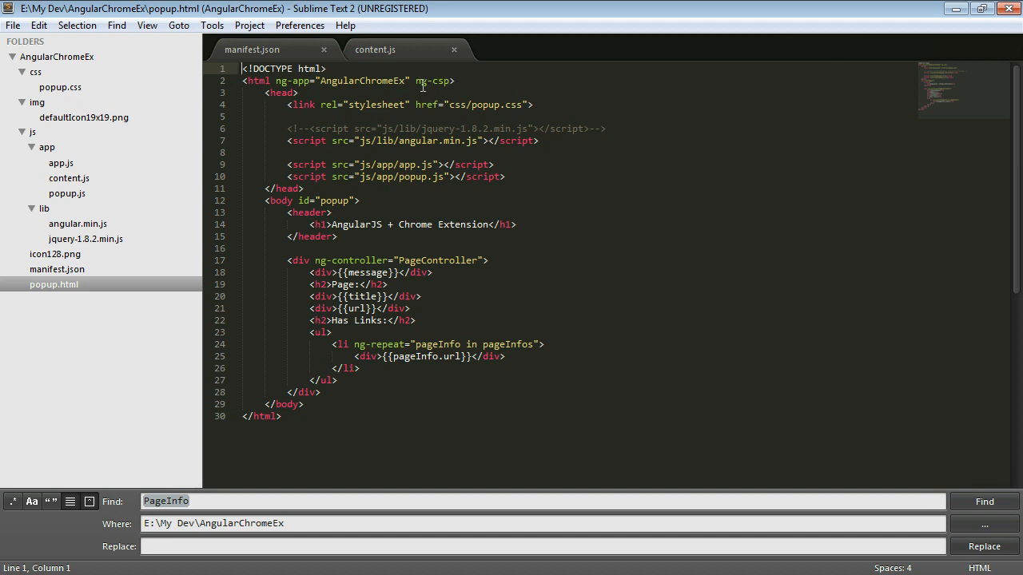
mouse_move(425, 80)
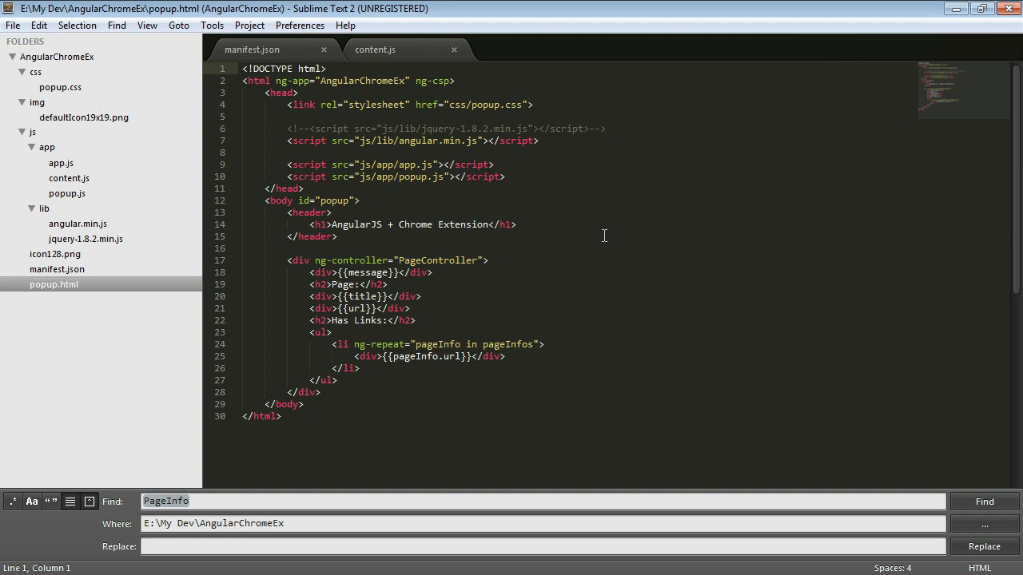
mouse_move(636, 215)
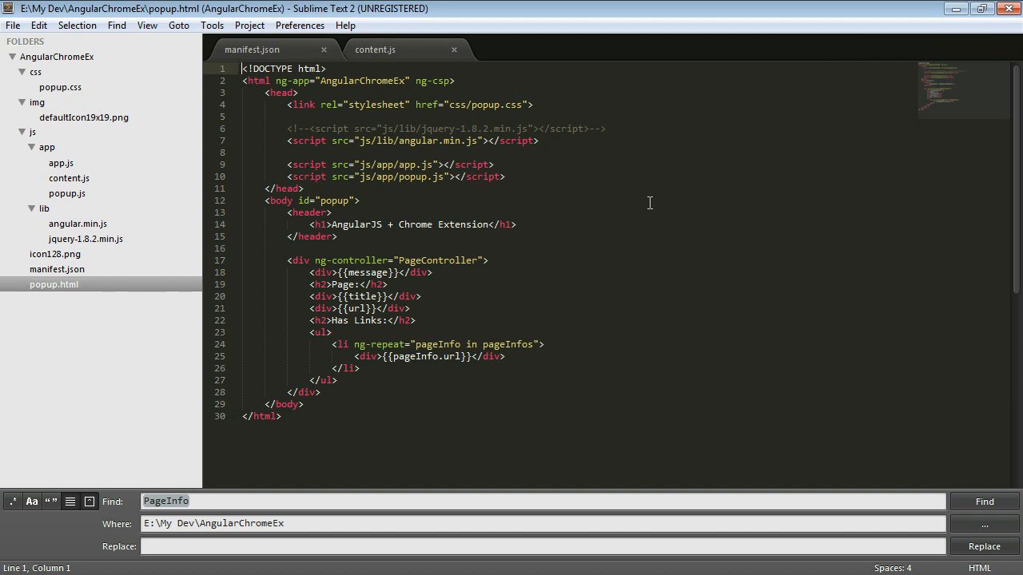
mouse_move(457, 105)
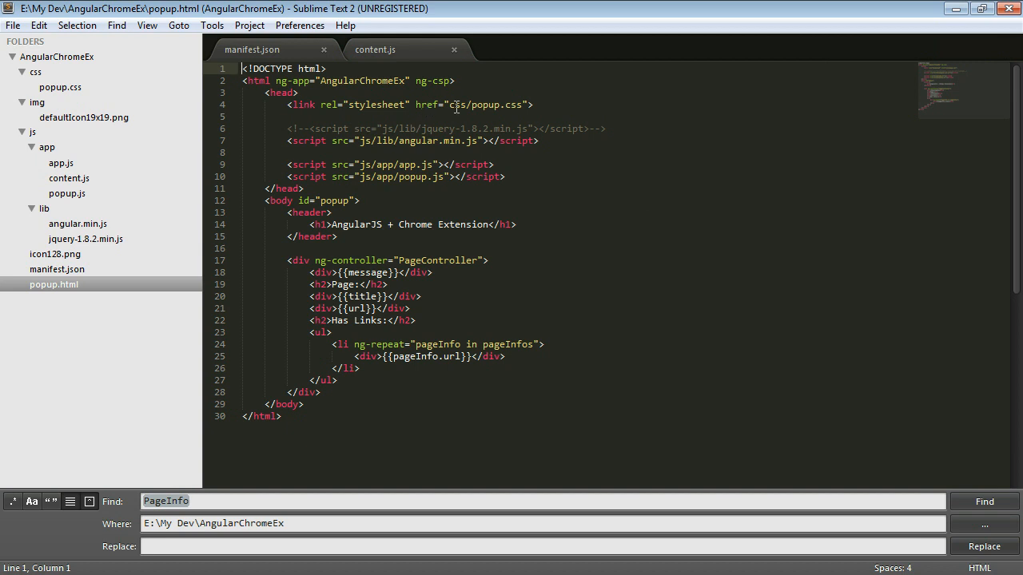
mouse_move(34, 81)
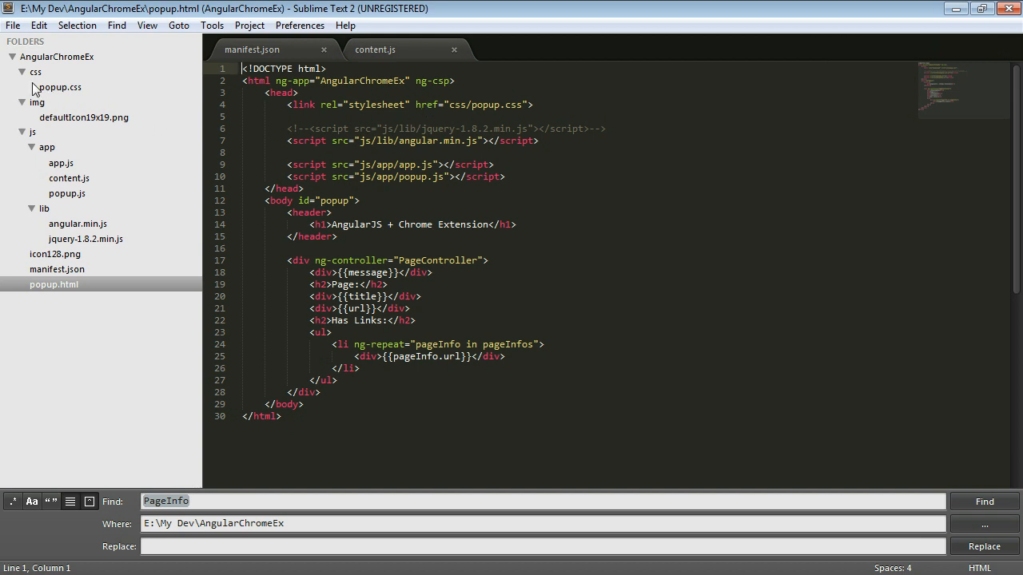
Step: Open popup.html to review its PageController markup and script references
double_click(60, 87)
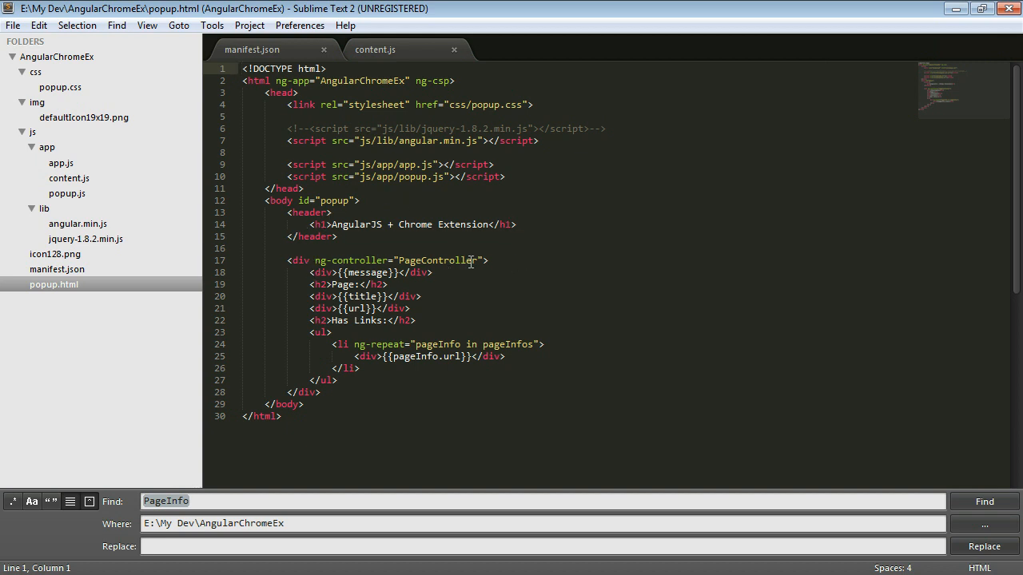
mouse_move(520, 274)
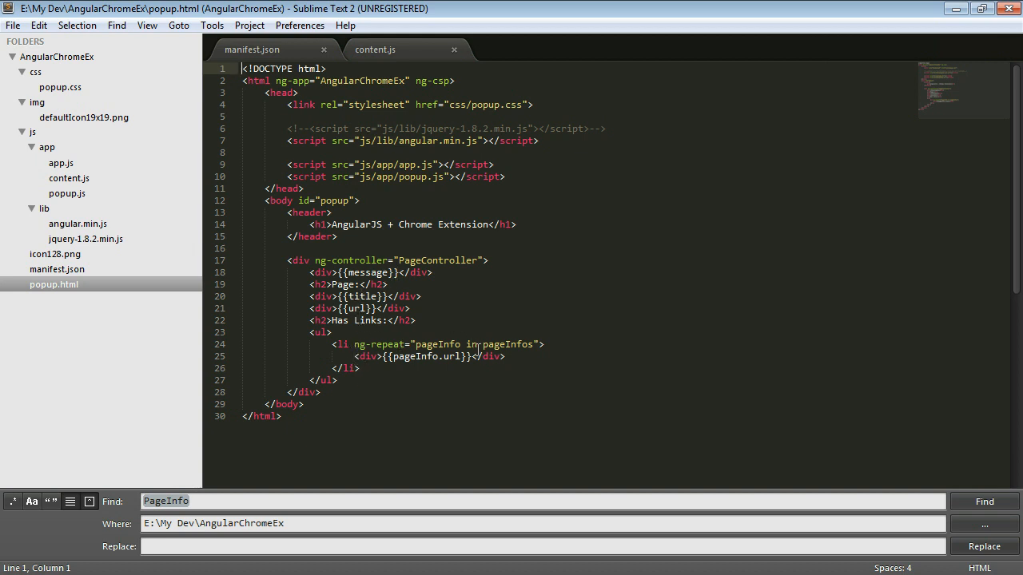
mouse_move(530, 351)
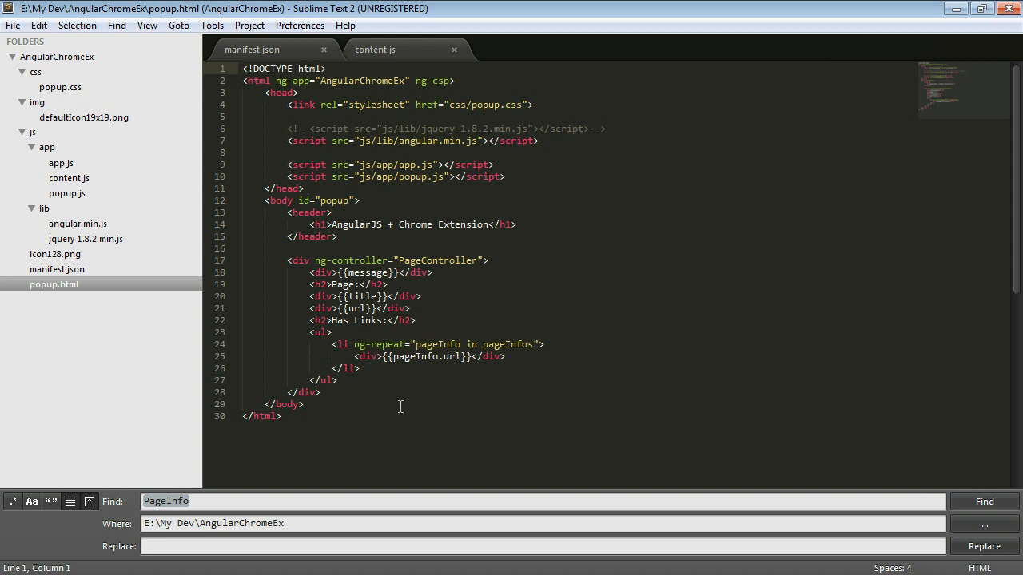
mouse_move(391, 356)
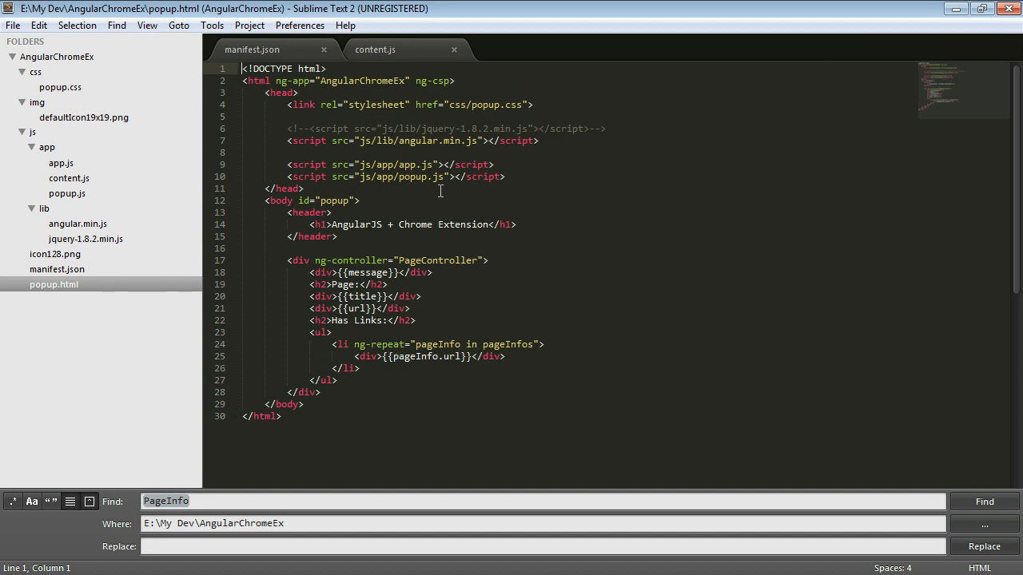
mouse_move(66, 170)
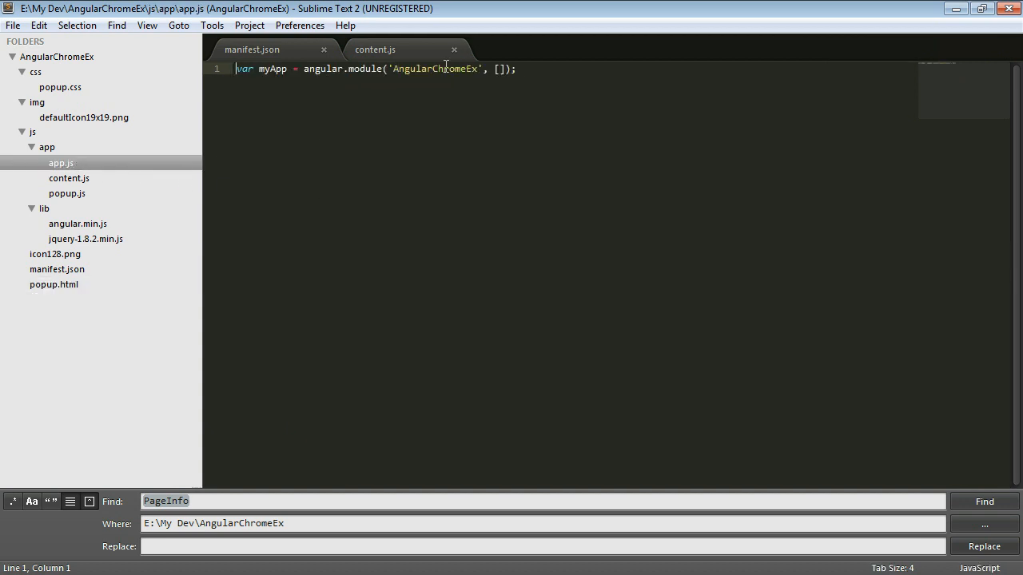
left_click(53, 284)
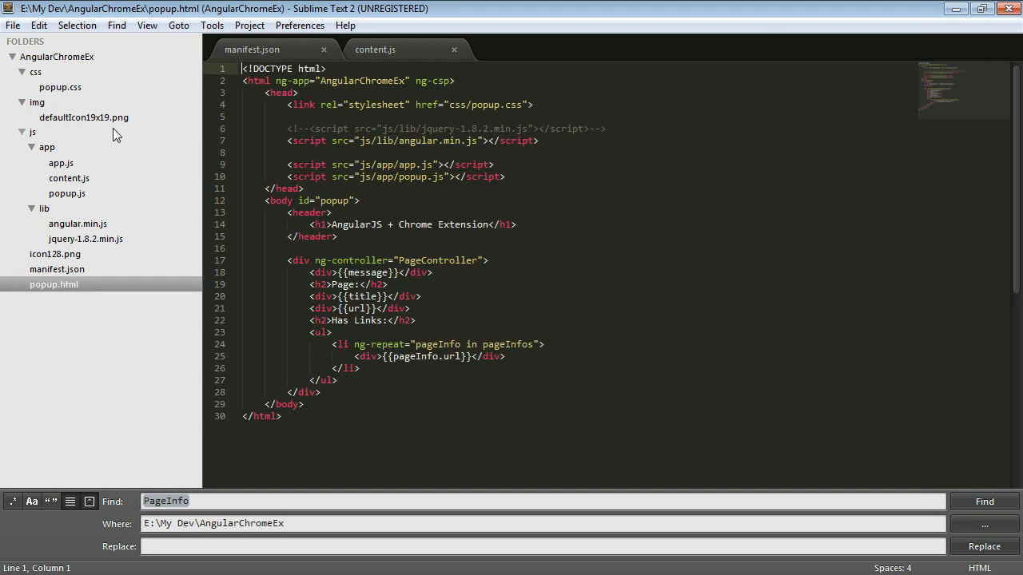
mouse_move(67, 199)
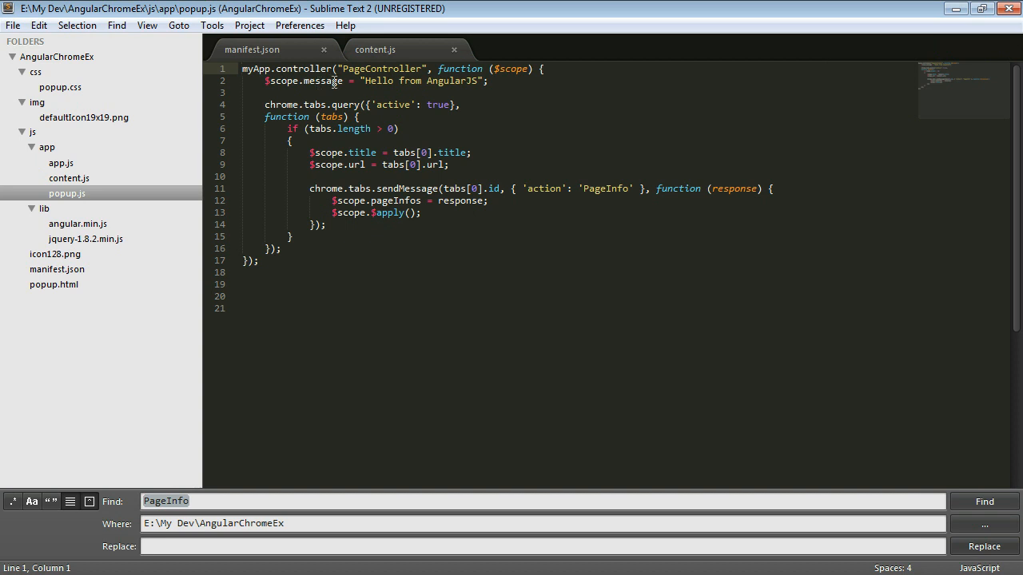
mouse_move(521, 83)
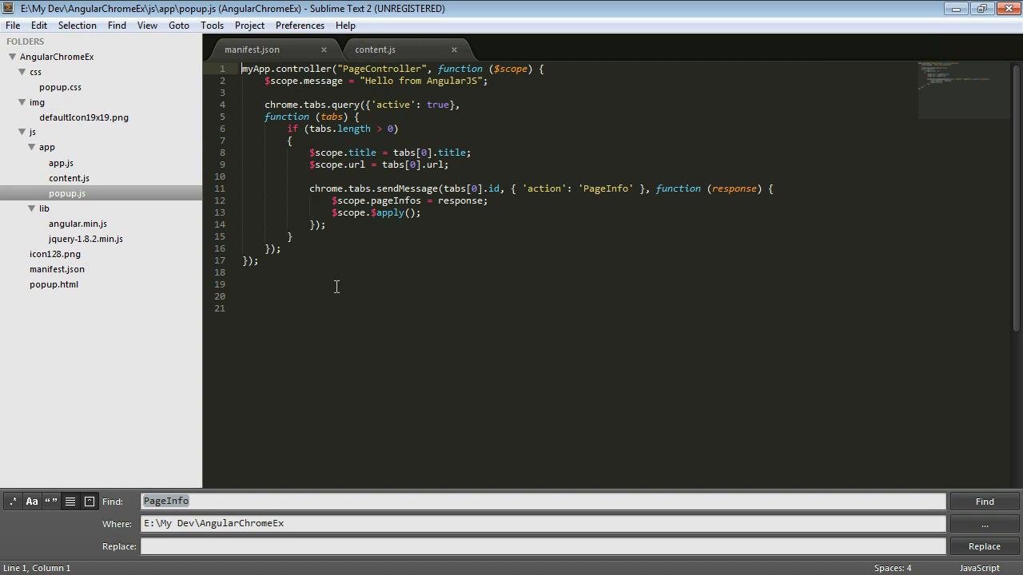
mouse_move(313, 105)
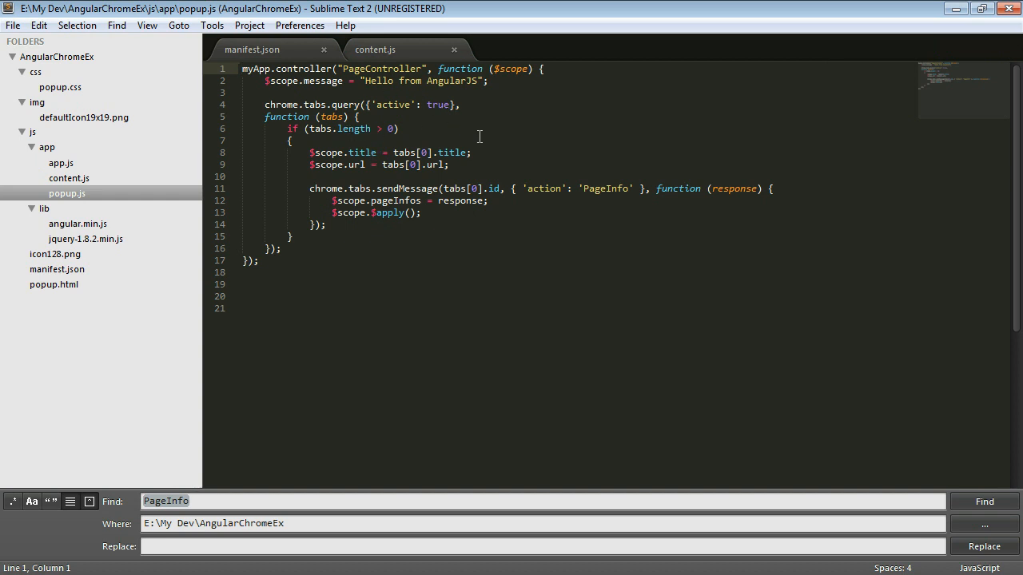
left_click(397, 128)
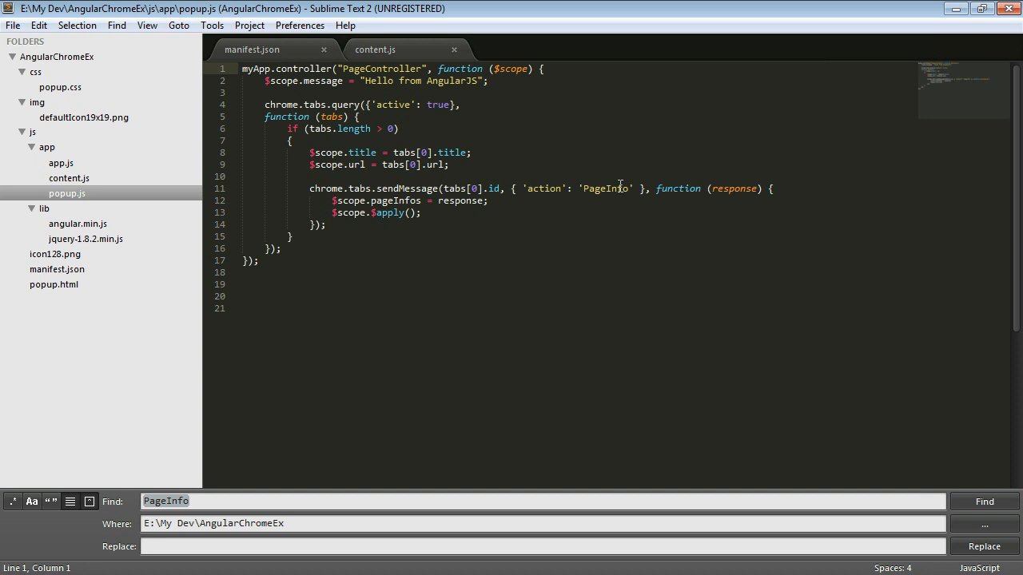
mouse_move(605, 200)
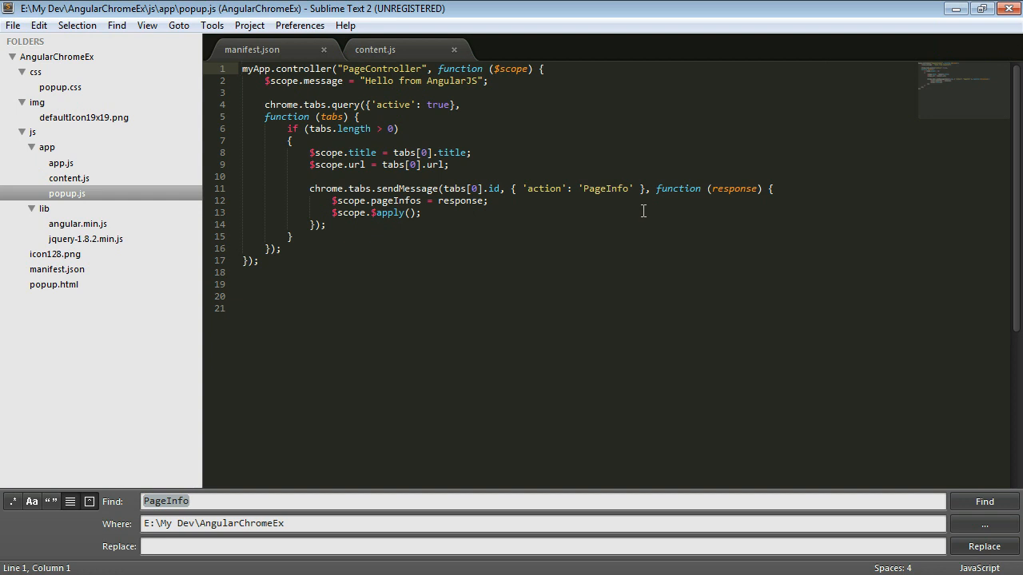
mouse_move(462, 213)
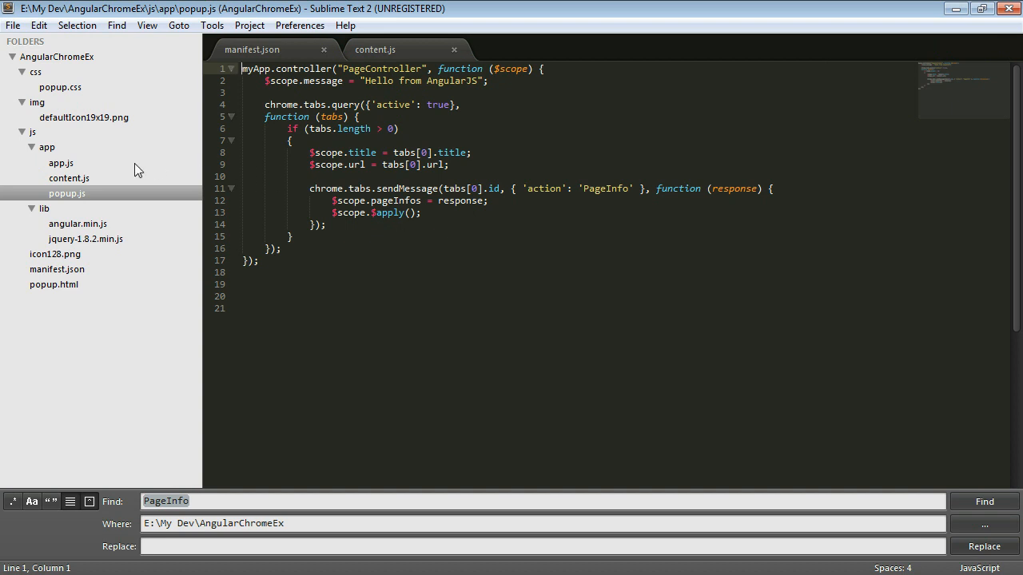
Step: Open content.js from js/app to show the http-link message listener
left_click(69, 178)
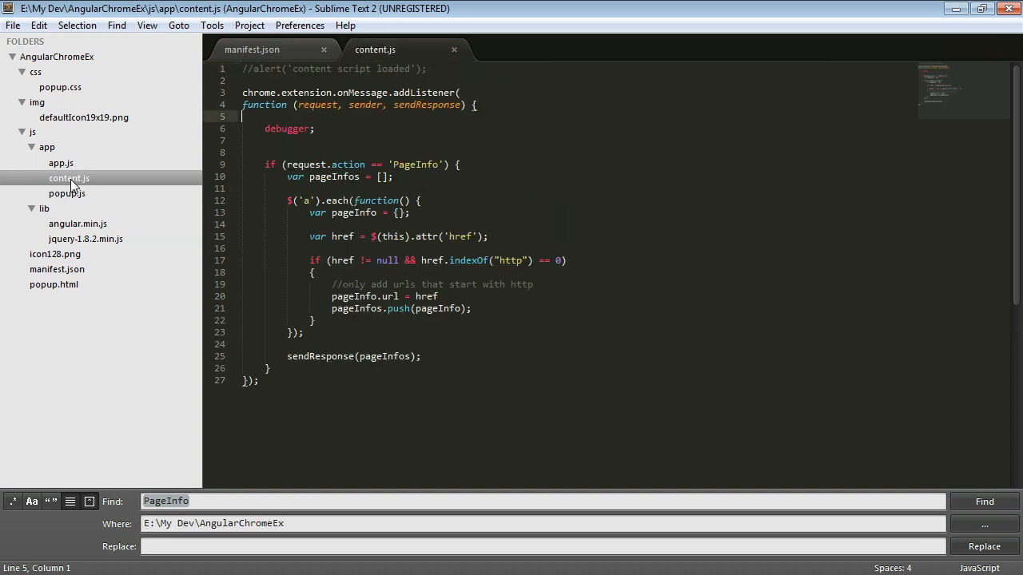
mouse_move(537, 285)
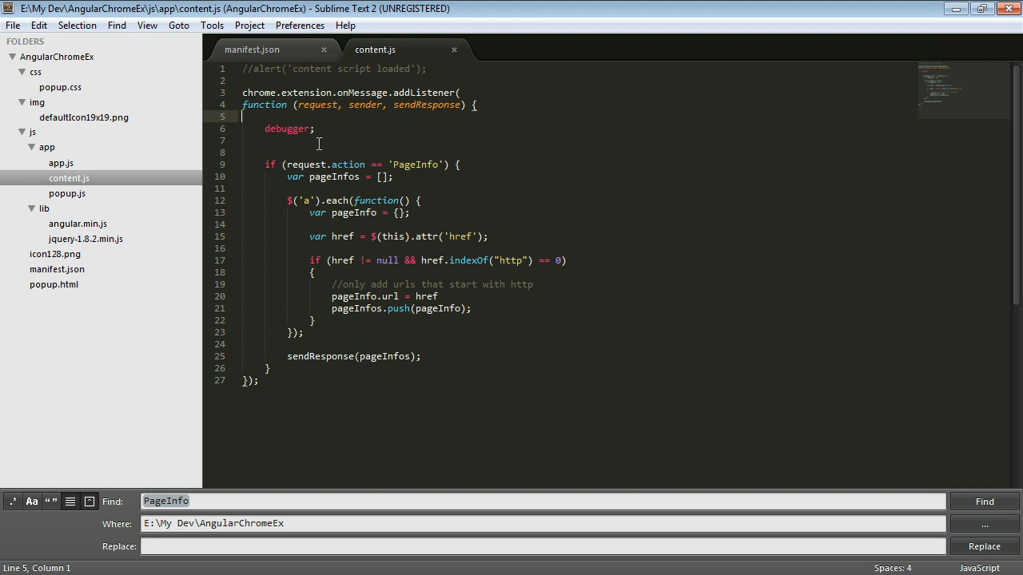
mouse_move(443, 176)
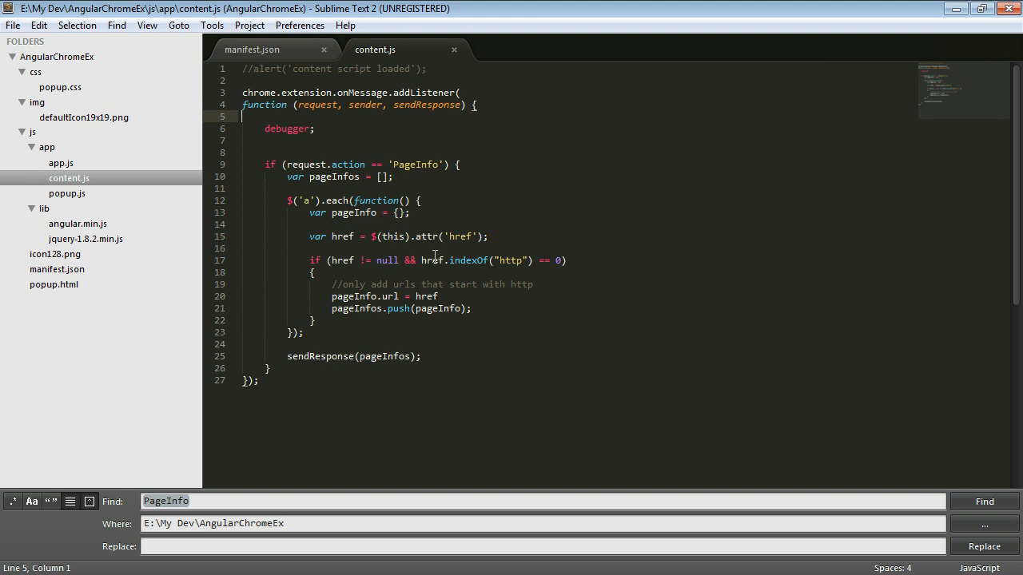
mouse_move(484, 242)
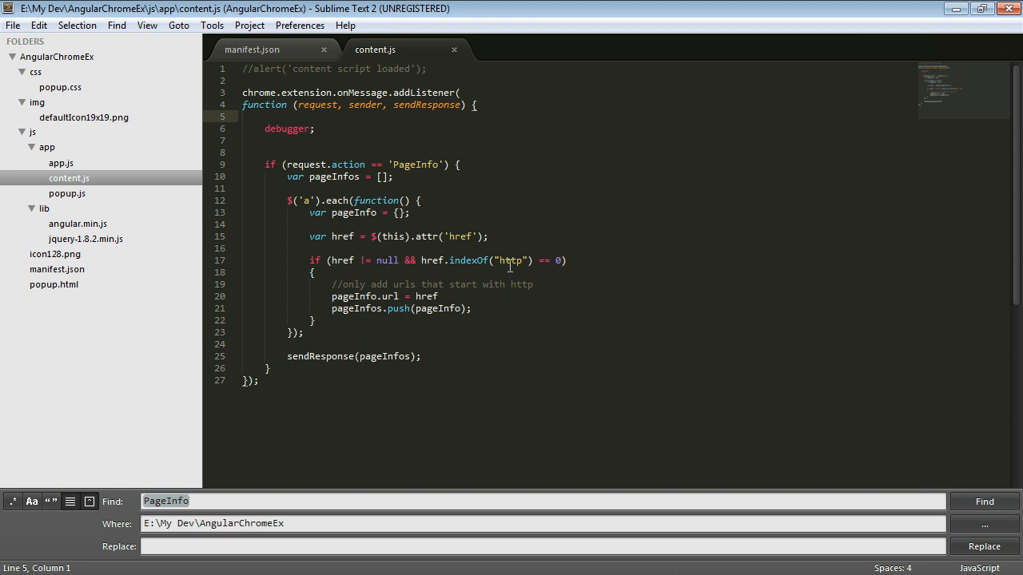
mouse_move(380, 296)
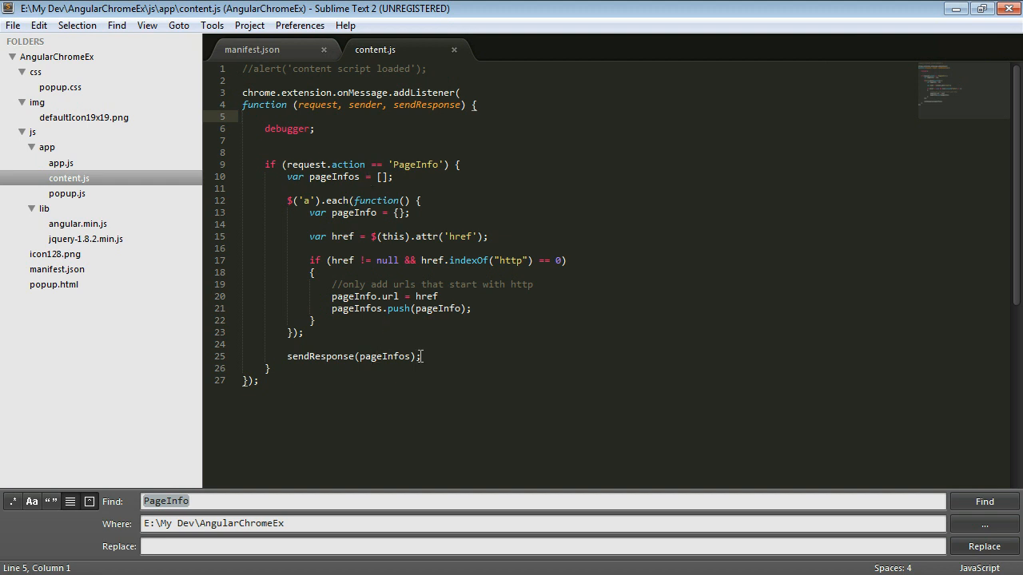
Step: Reopen popup.js to show the PageController sending the PageInfo request
left_click(66, 193)
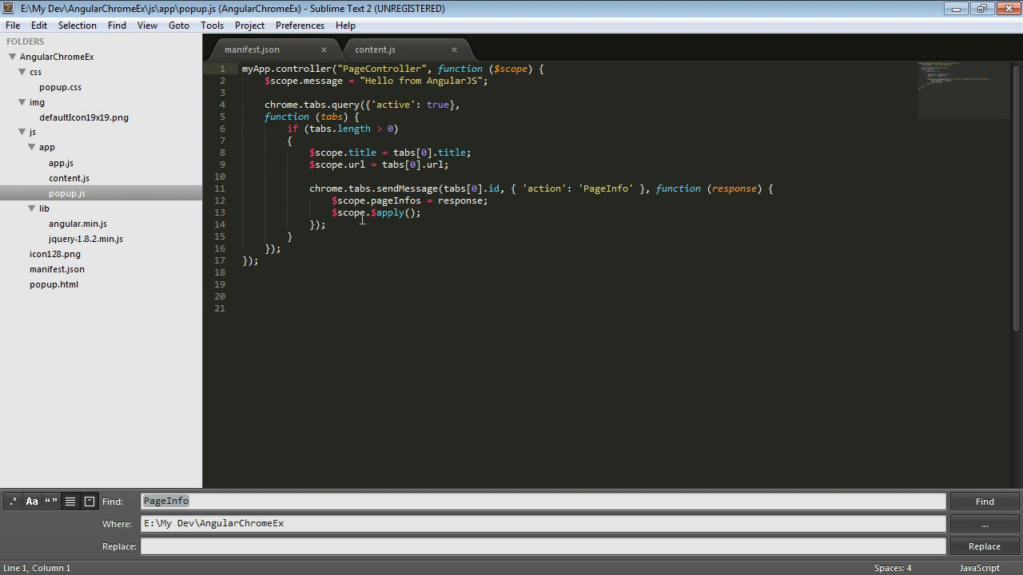
mouse_move(391, 201)
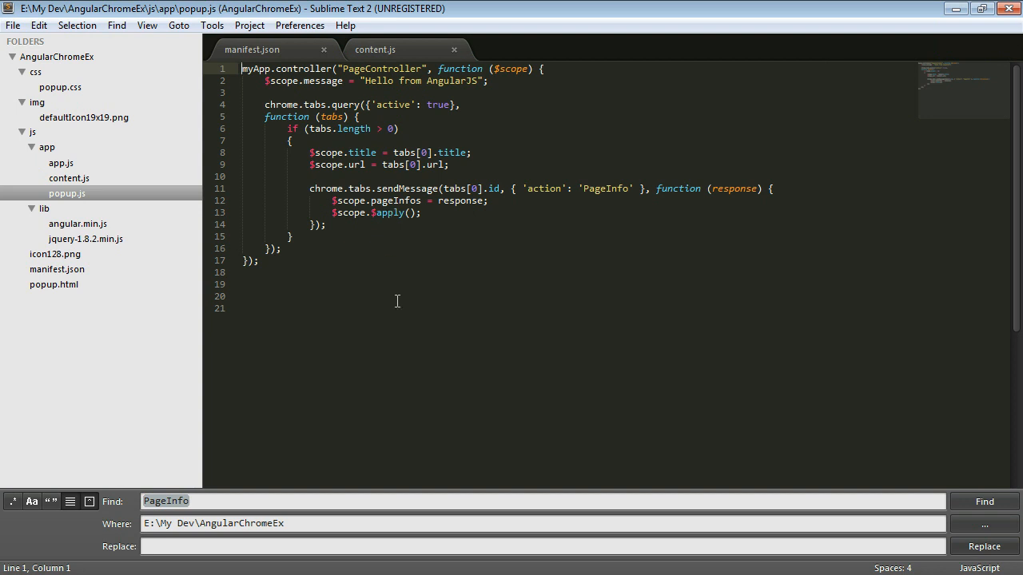
mouse_move(413, 370)
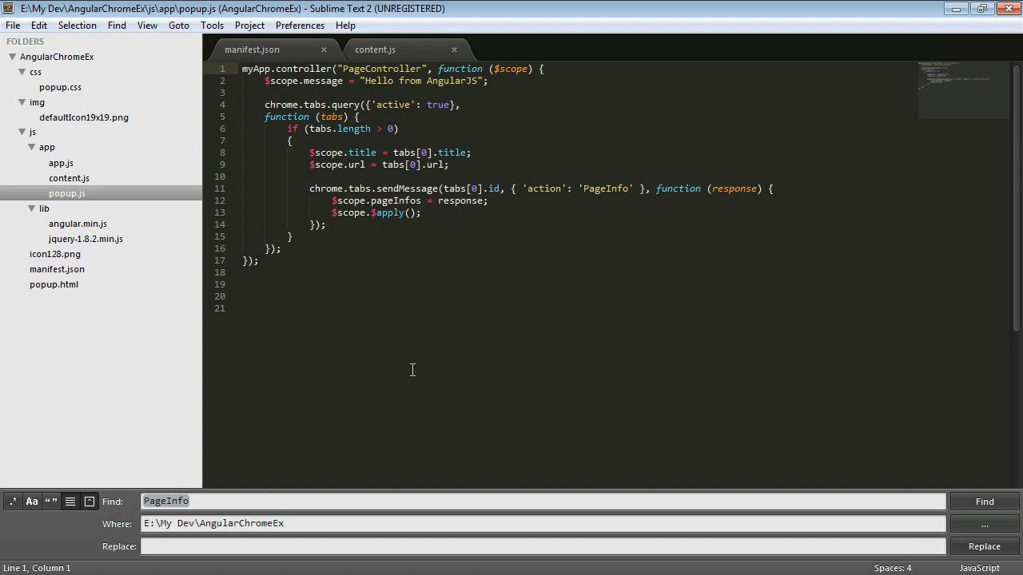
mouse_move(306, 364)
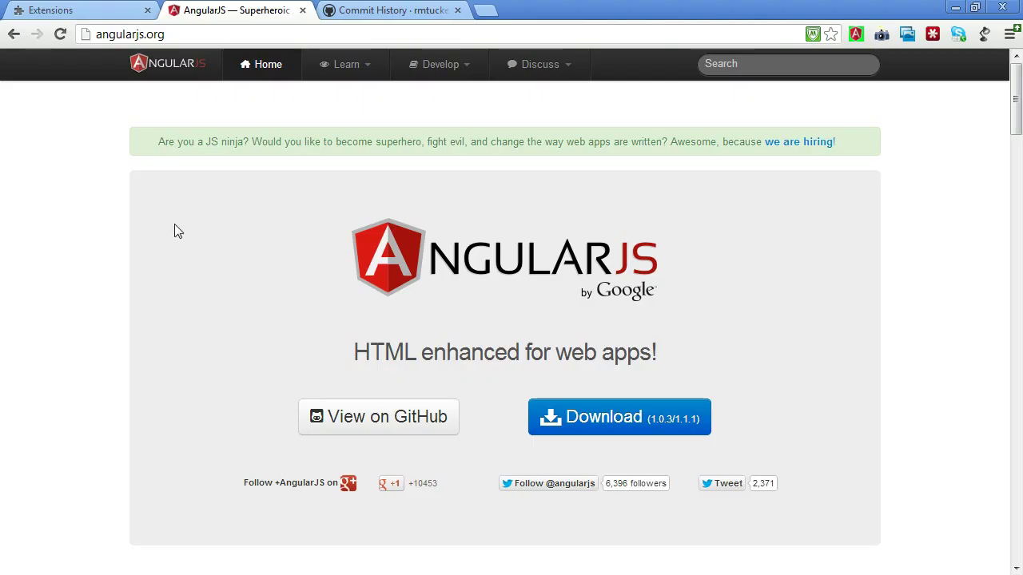
mouse_move(397, 59)
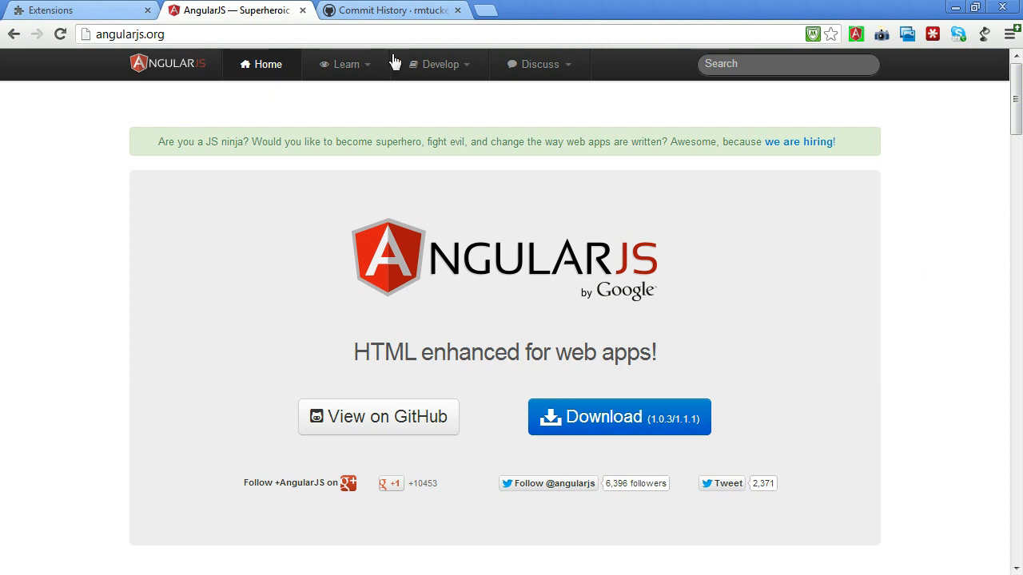
mouse_move(966, 231)
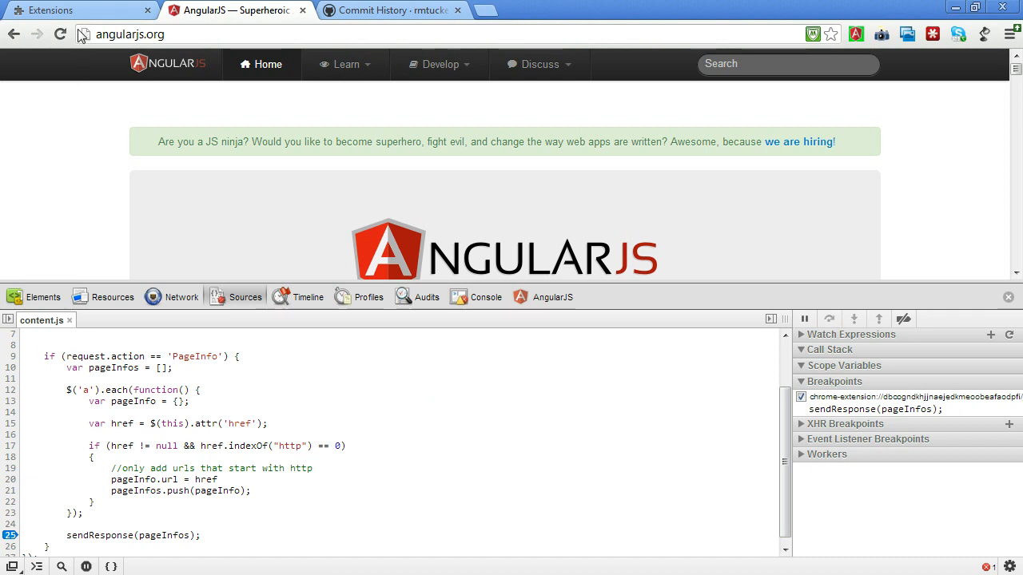
Step: Show content.js in angularjs.org's DevTools Sources panel with the line 25 sendResponse breakpoint
left_click(59, 34)
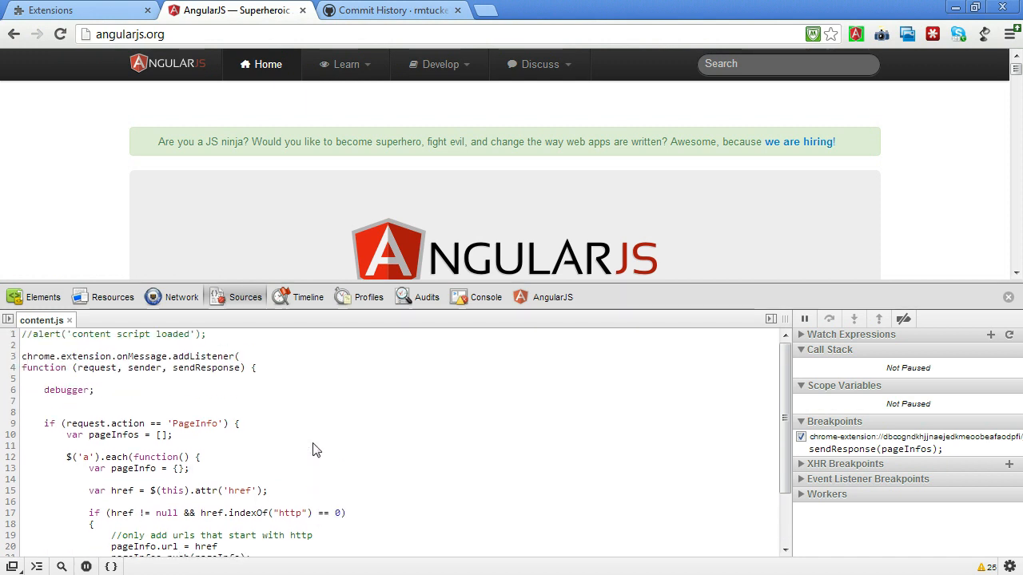
scroll("down", 3)
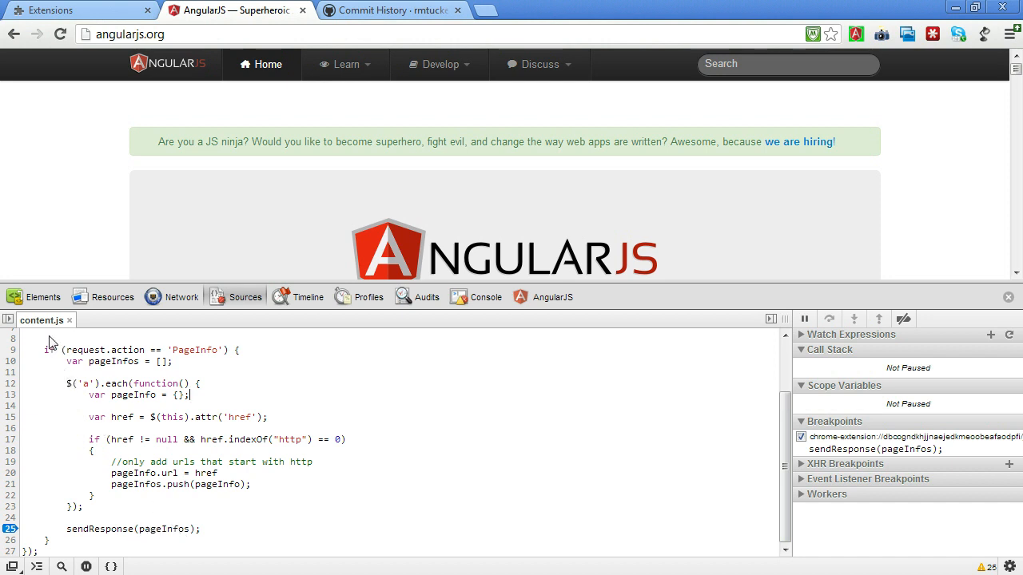
mouse_move(41, 327)
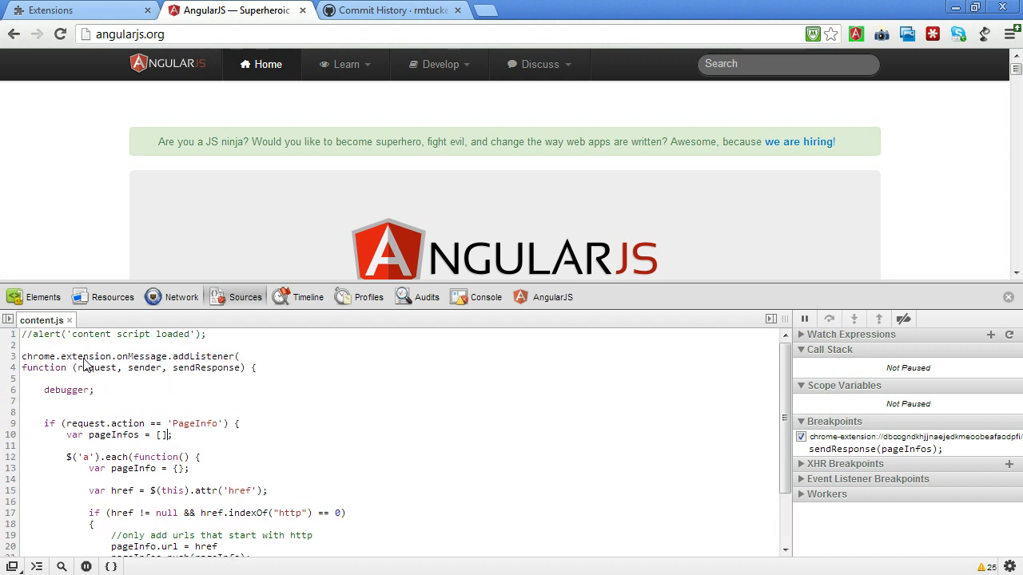
scroll("down", 3)
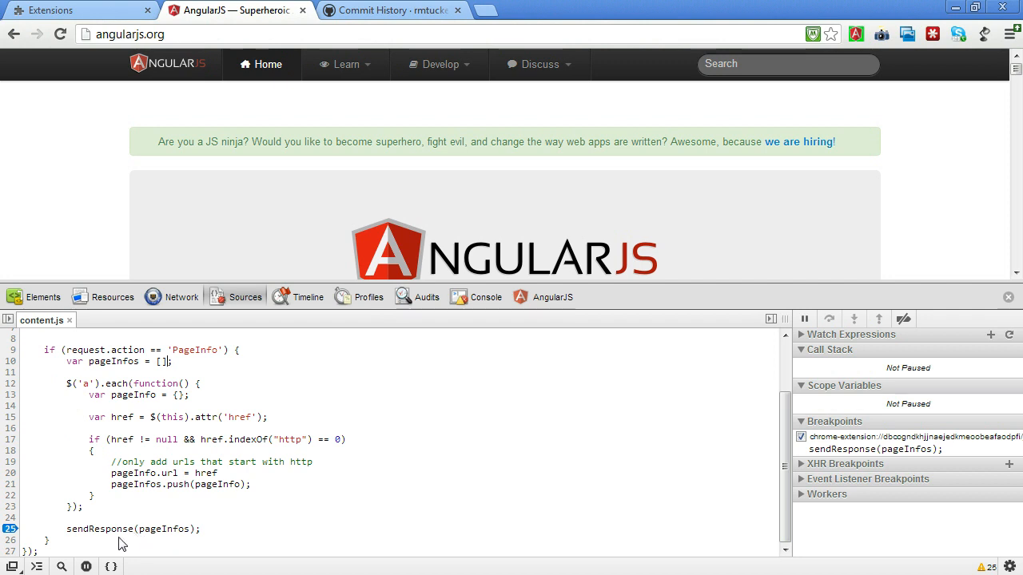
mouse_move(154, 539)
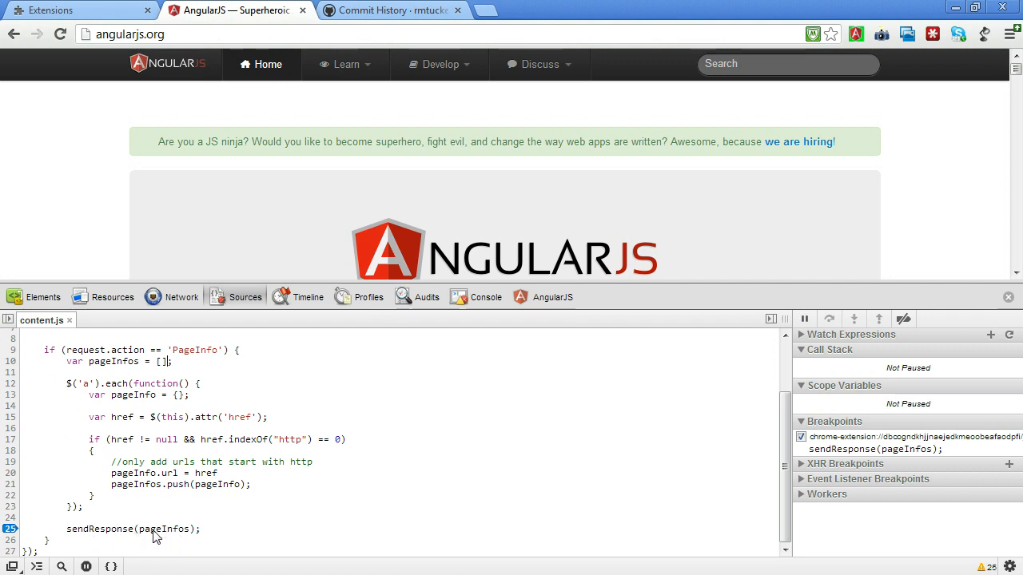
mouse_move(163, 539)
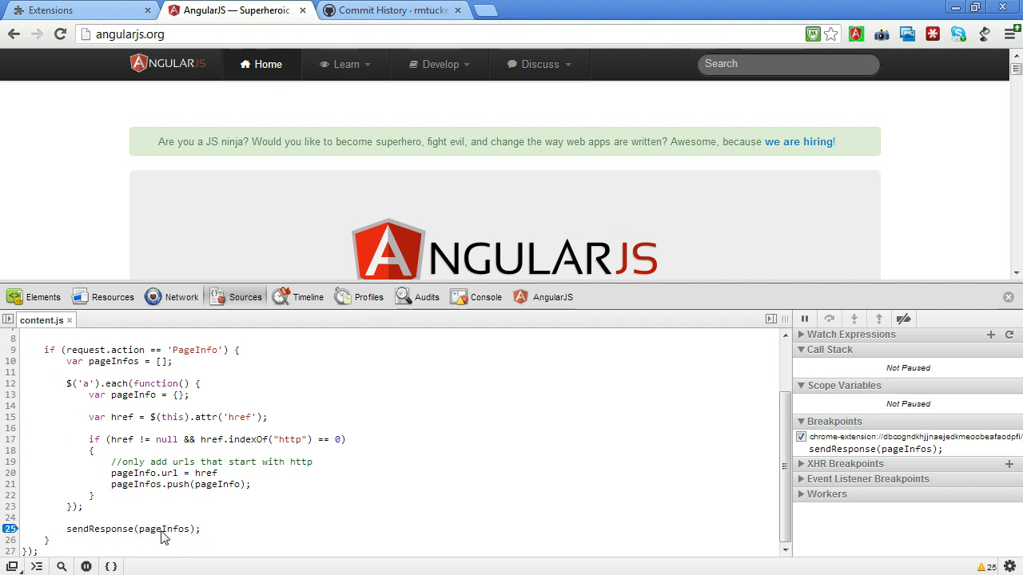
mouse_move(479, 492)
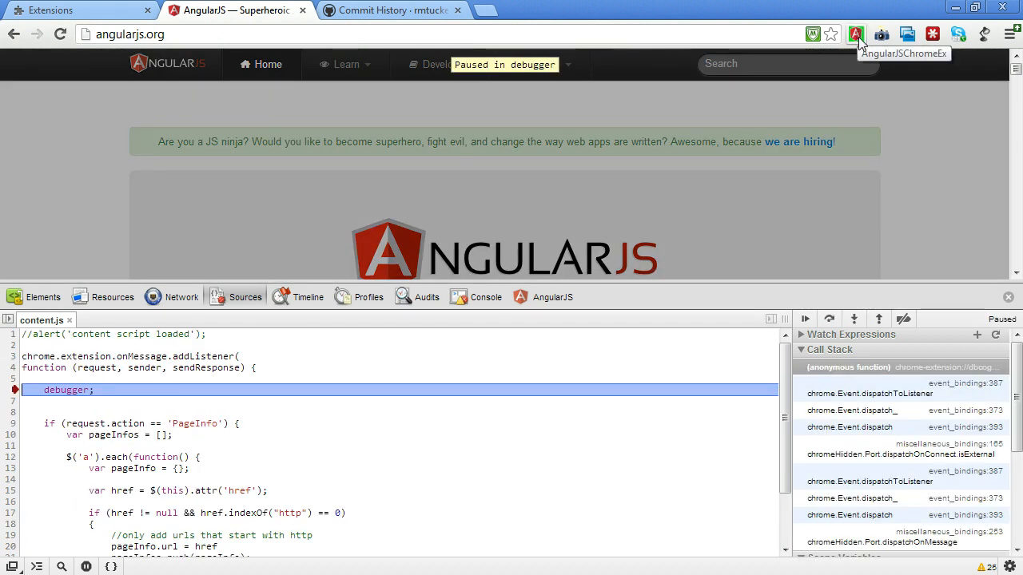
mouse_move(908, 262)
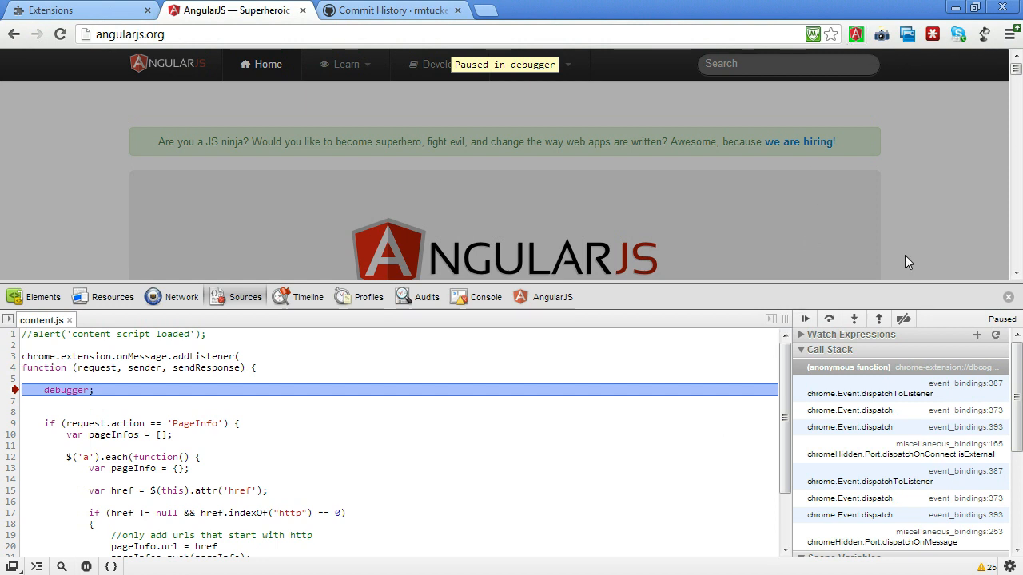
mouse_move(67, 415)
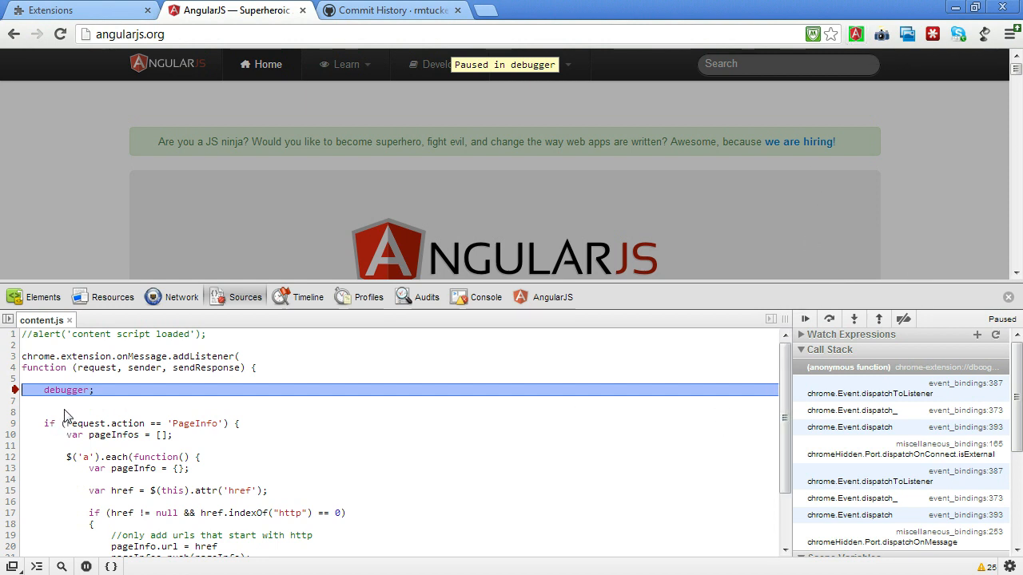
mouse_move(90, 394)
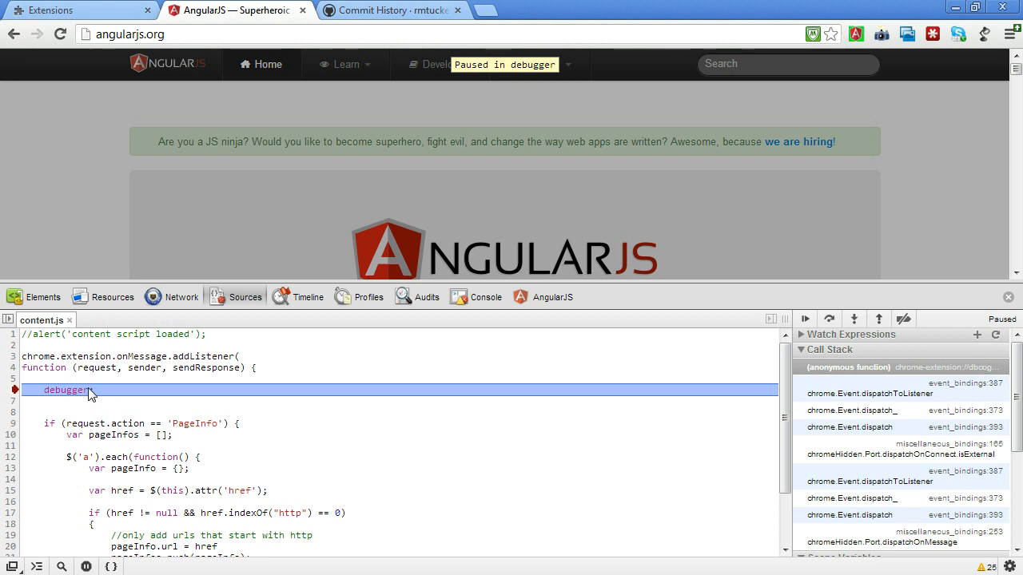
mouse_move(829, 318)
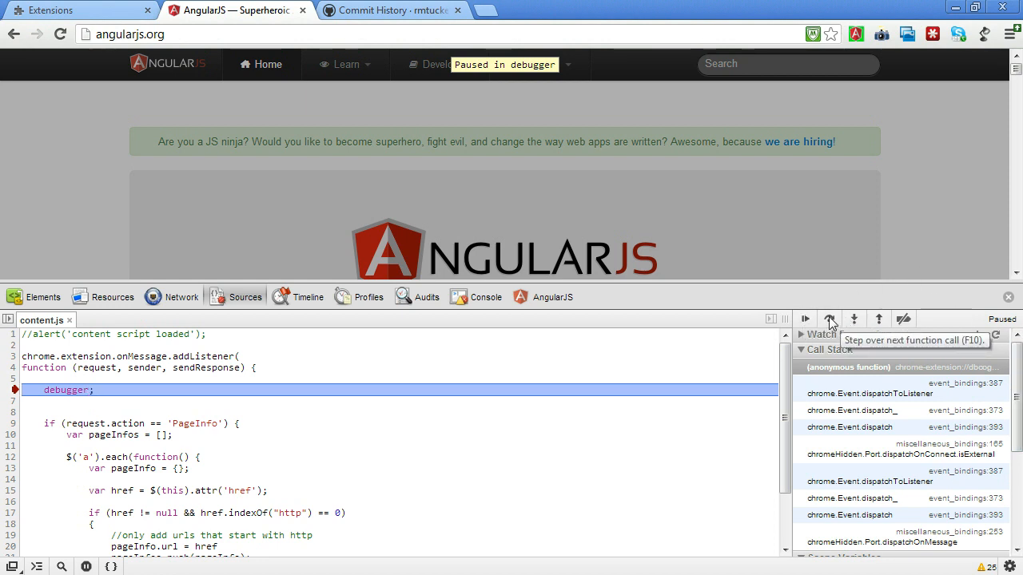
Step: Inspect the 29-link pageInfos array, expand item 0 to see its url, then resume
left_click(829, 318)
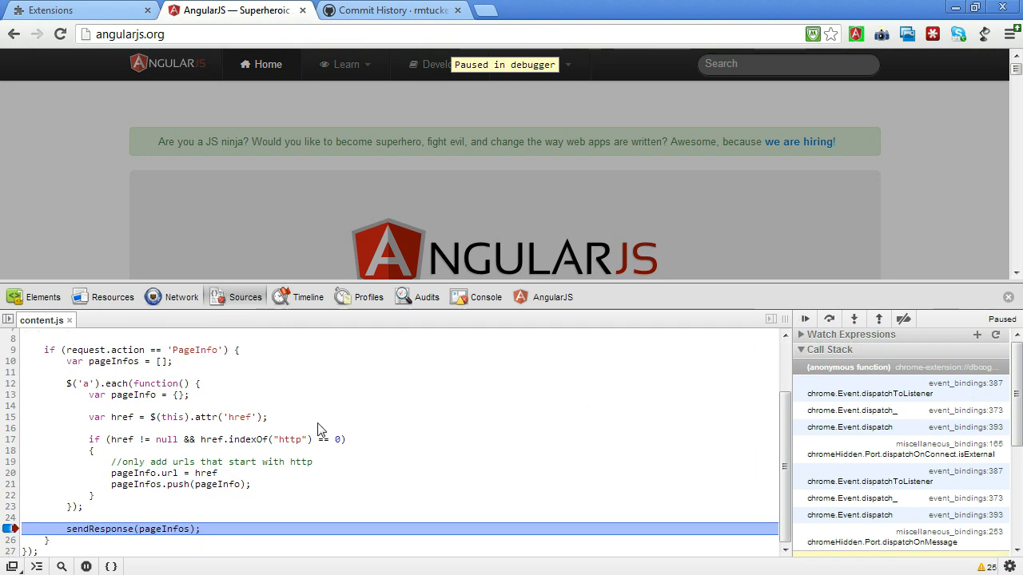
mouse_move(165, 535)
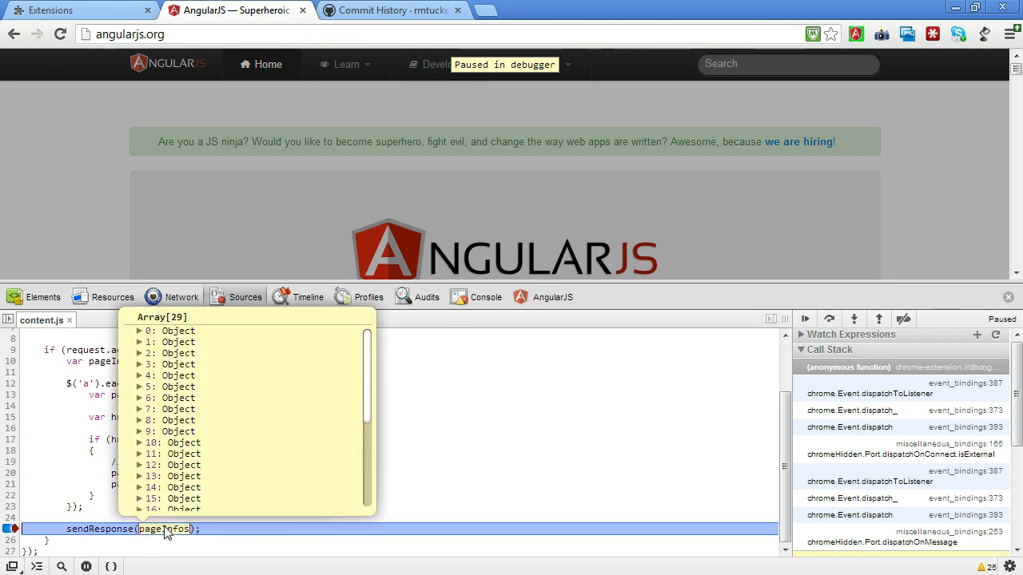
left_click(138, 330)
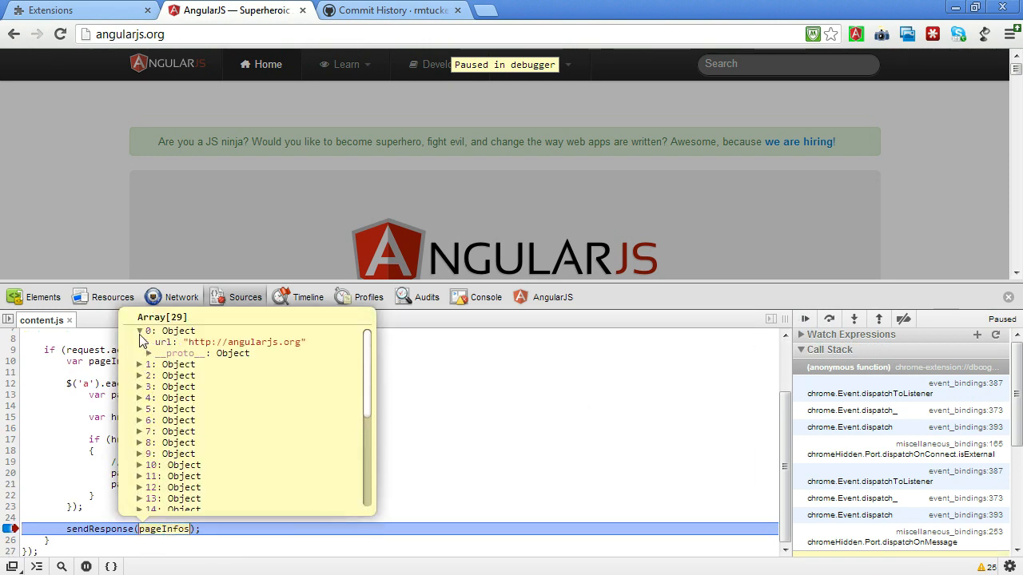
left_click(139, 364)
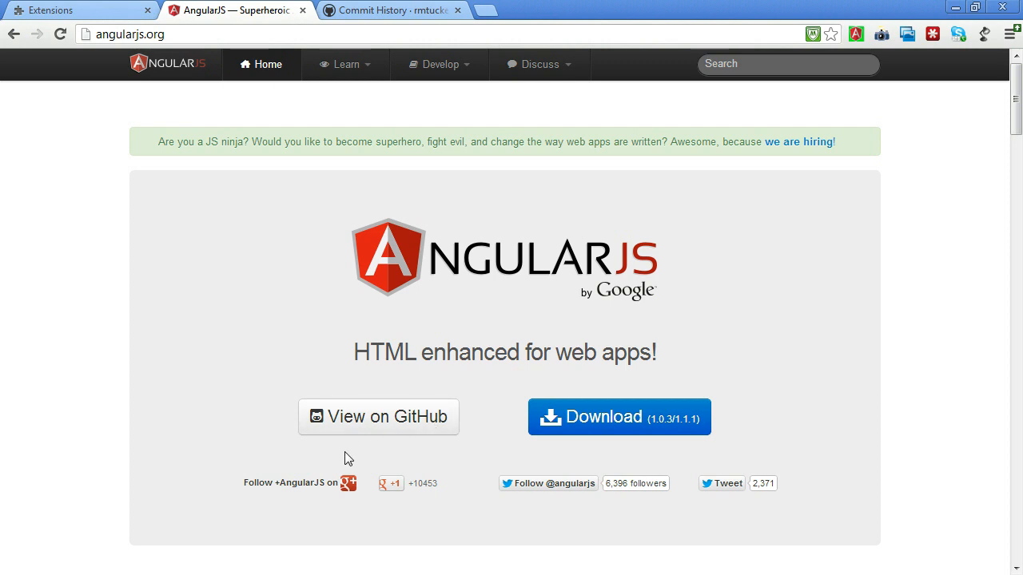
mouse_move(154, 372)
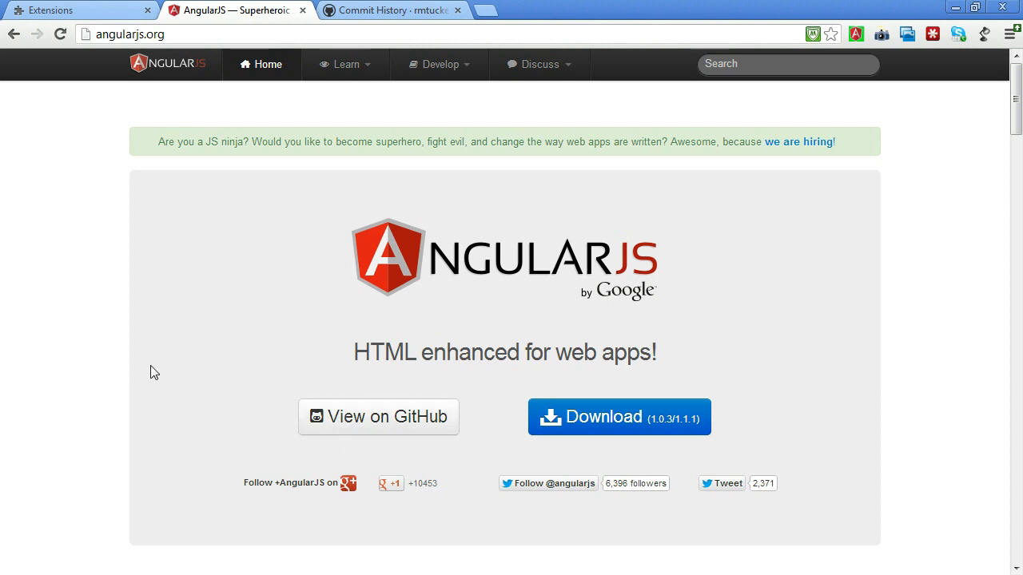
mouse_move(877, 266)
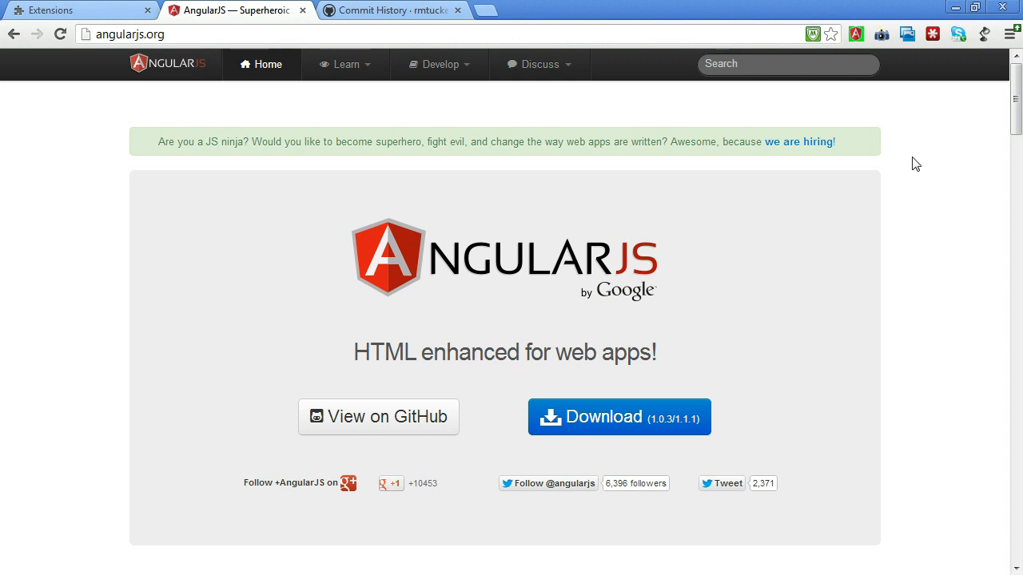
Step: Right-click the AngularChromeEx toolbar icon to bring up its Inspect options
right_click(856, 34)
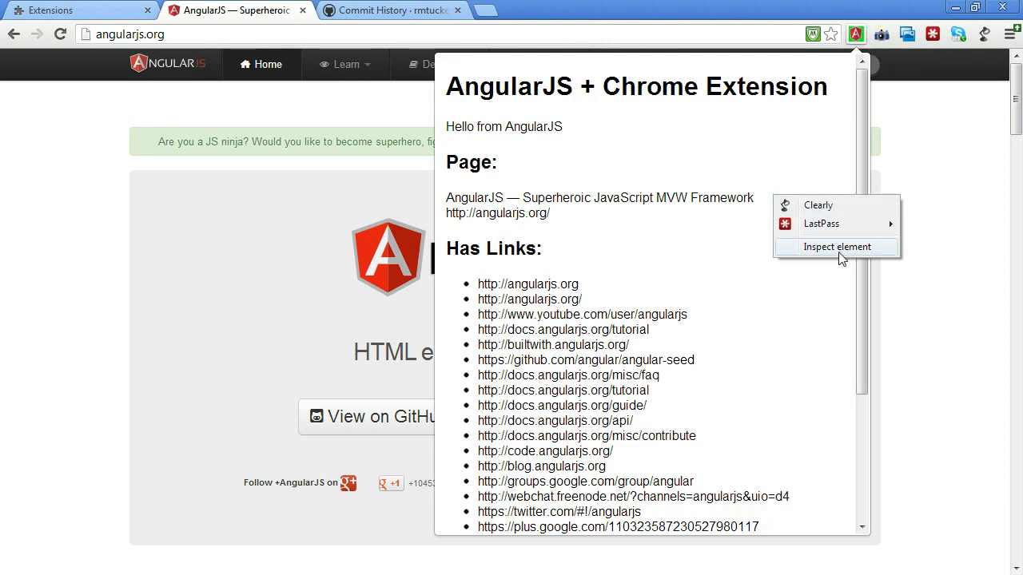
Step: Inspect the popup, move its DevTools aside, and show popup.js with its line 4 breakpoint
left_click(834, 246)
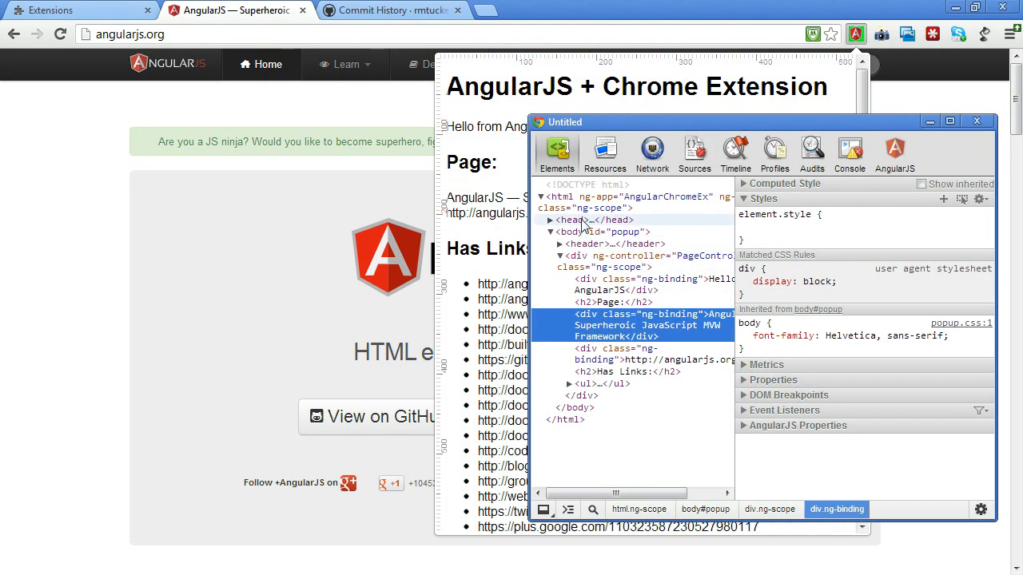
left_click_drag(565, 122, 621, 170)
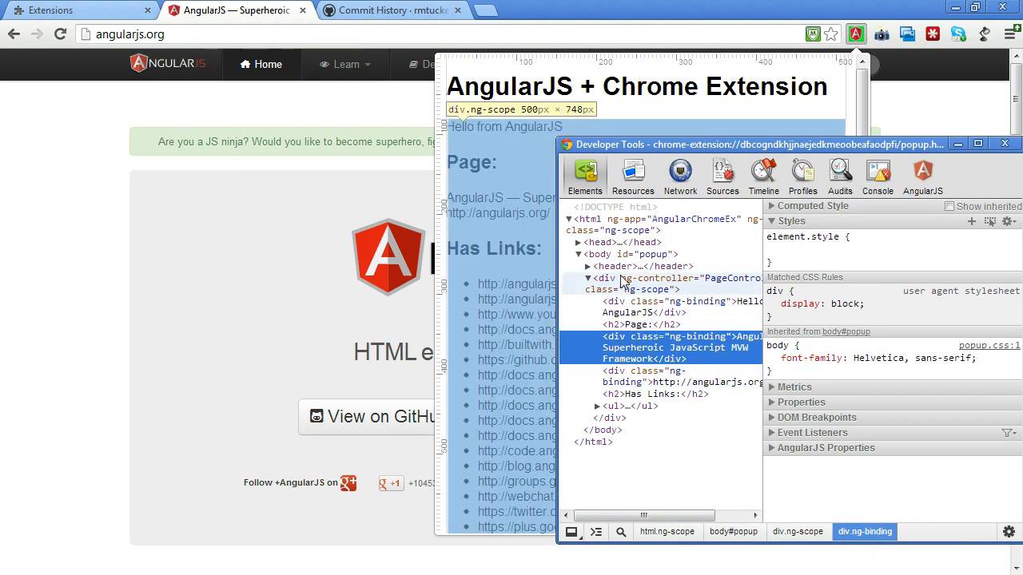
left_click(722, 170)
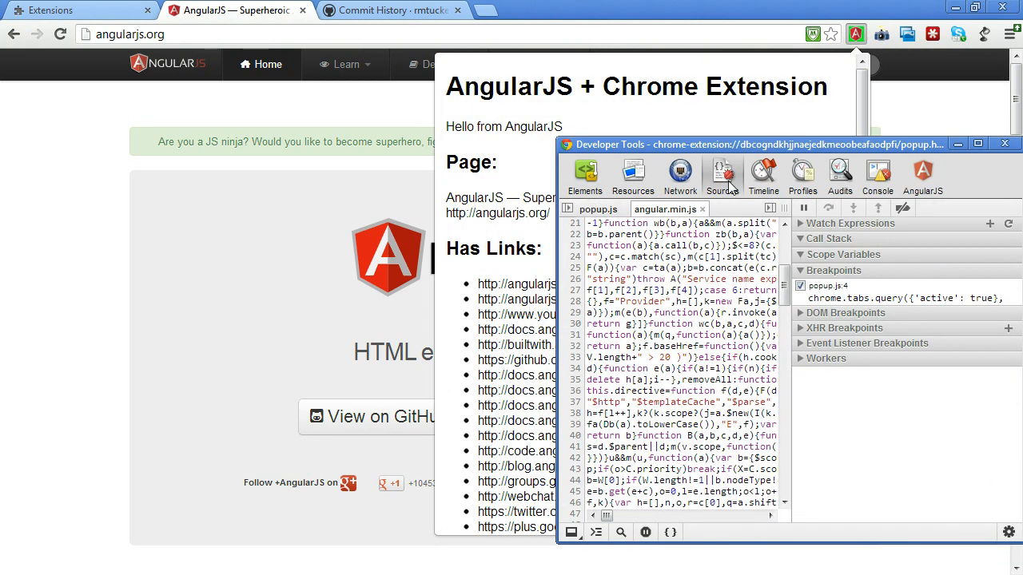
left_click(594, 209)
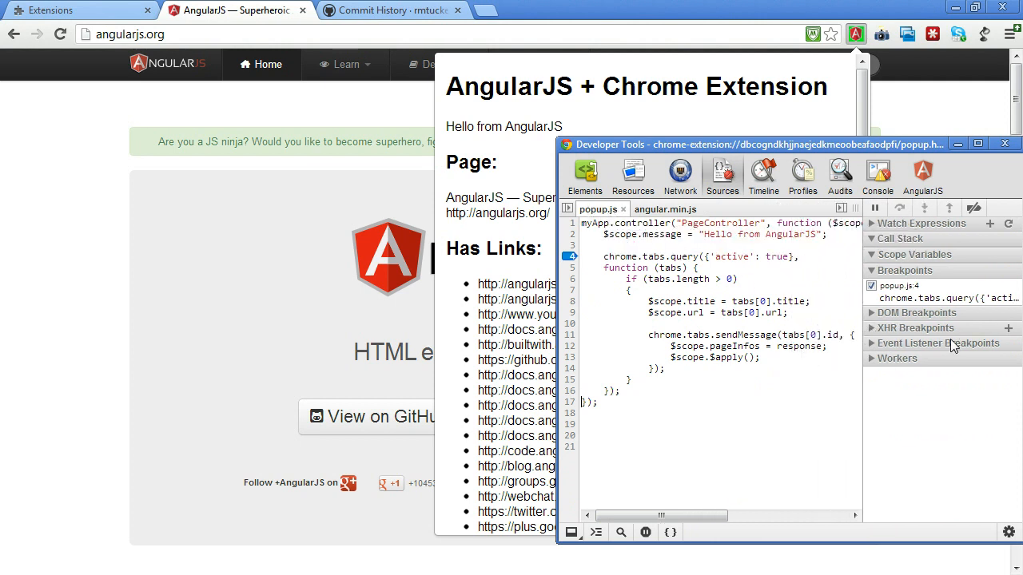
mouse_move(734, 264)
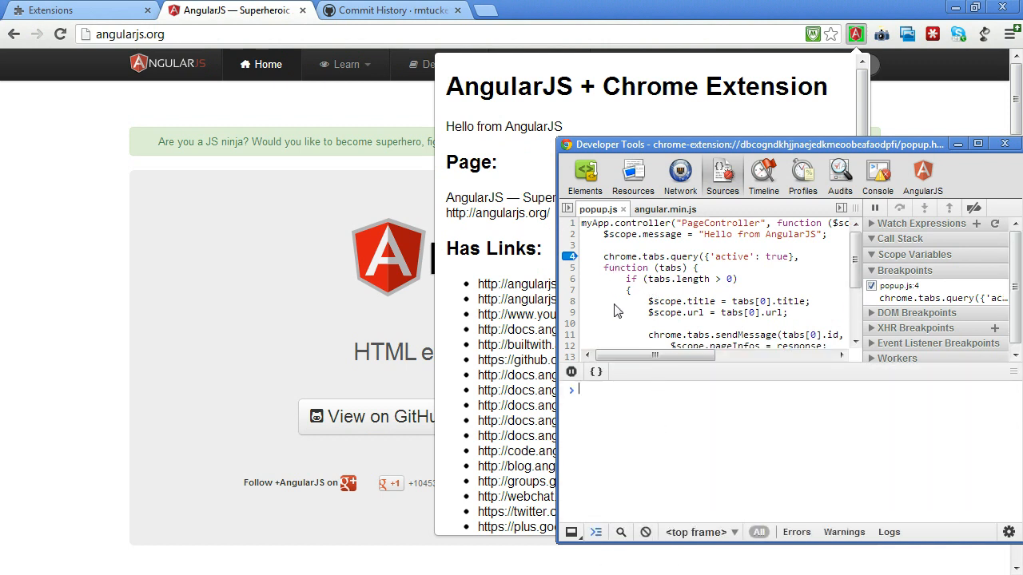
Step: Run location.reload(true) to pause at the popup.js breakpoint, then close DevTools and the popup
type("location.reload(true)")
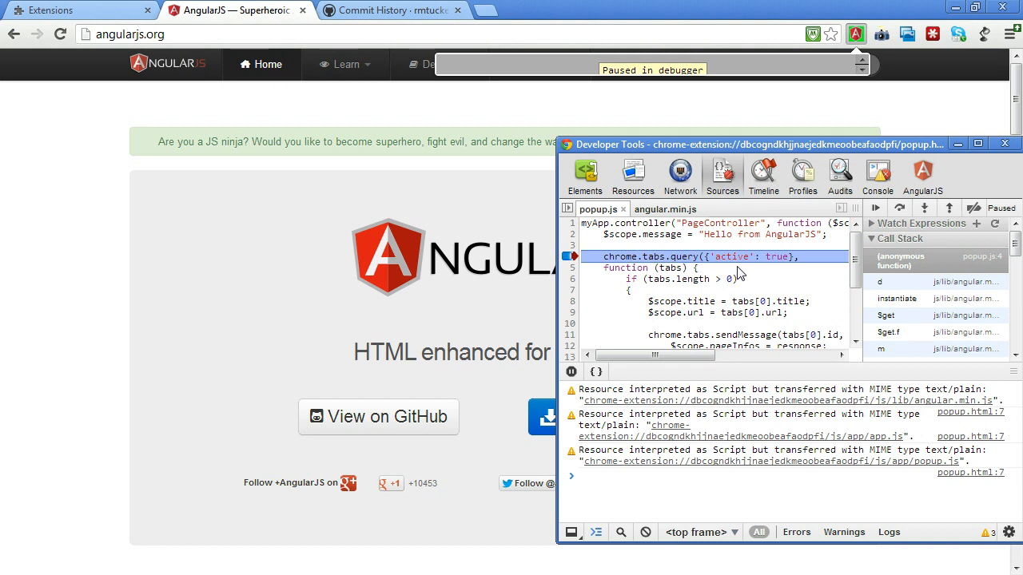
mouse_move(691, 279)
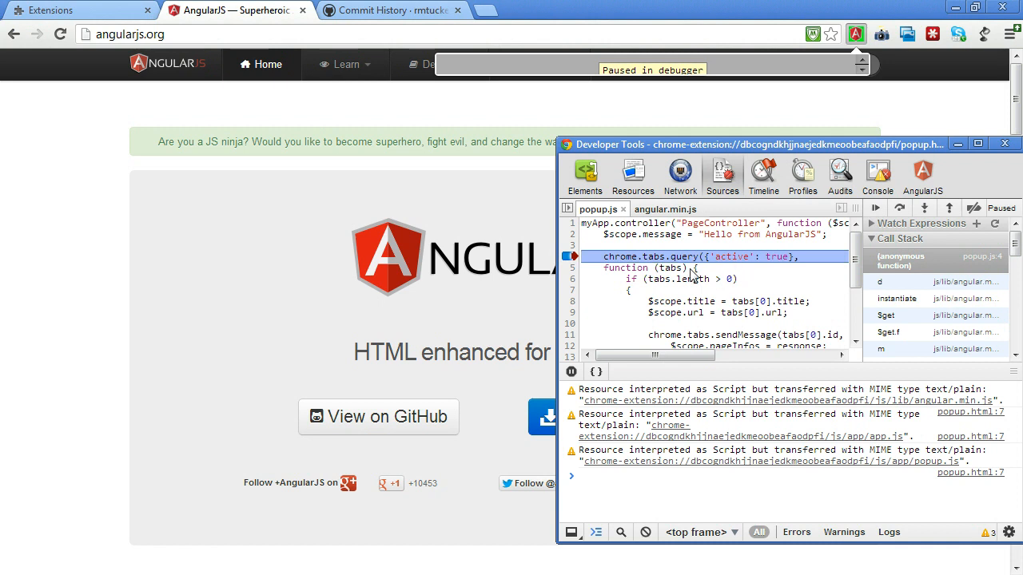
mouse_move(741, 306)
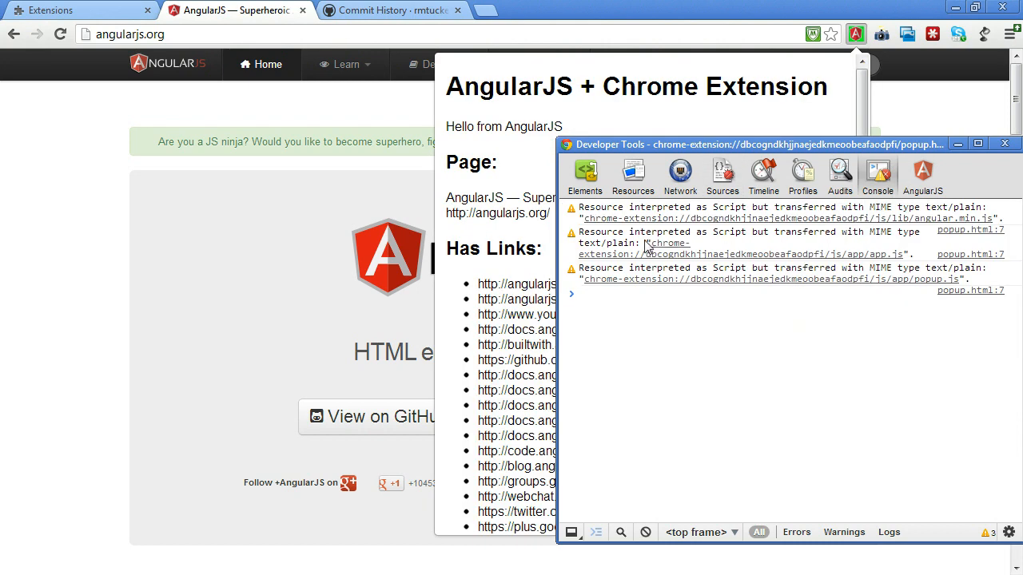
left_click(1004, 144)
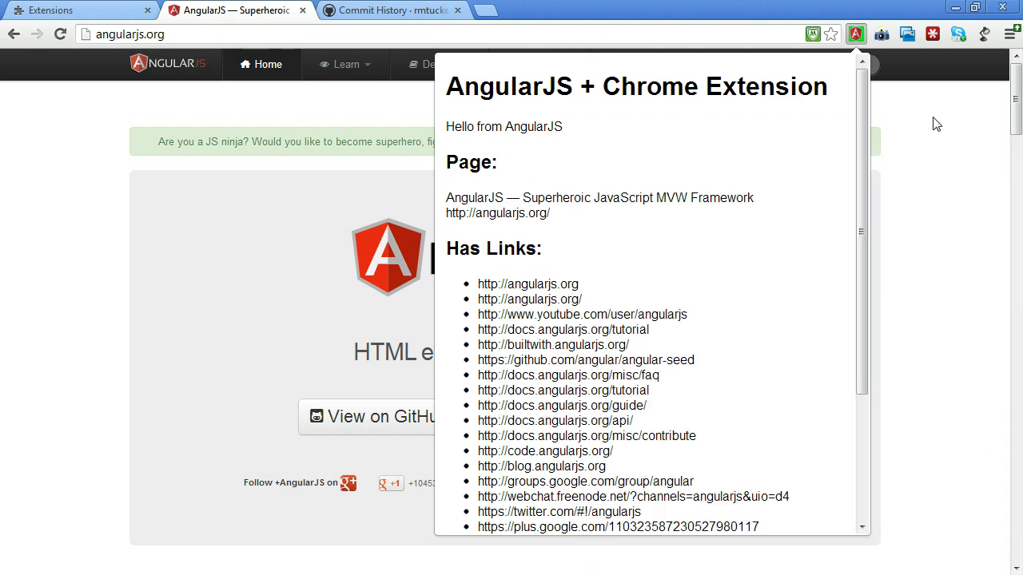
mouse_move(213, 159)
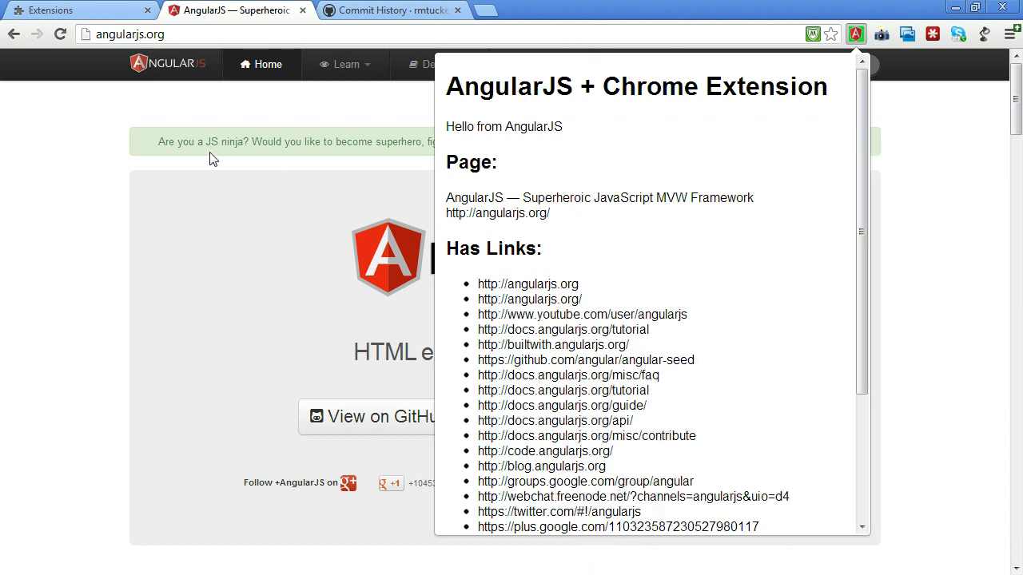
left_click(400, 10)
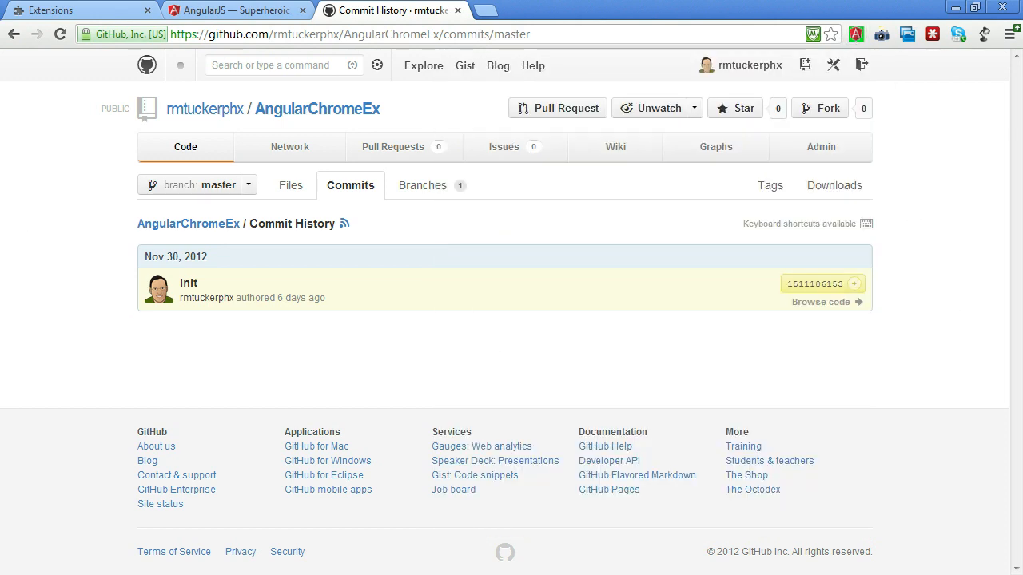
mouse_move(351, 120)
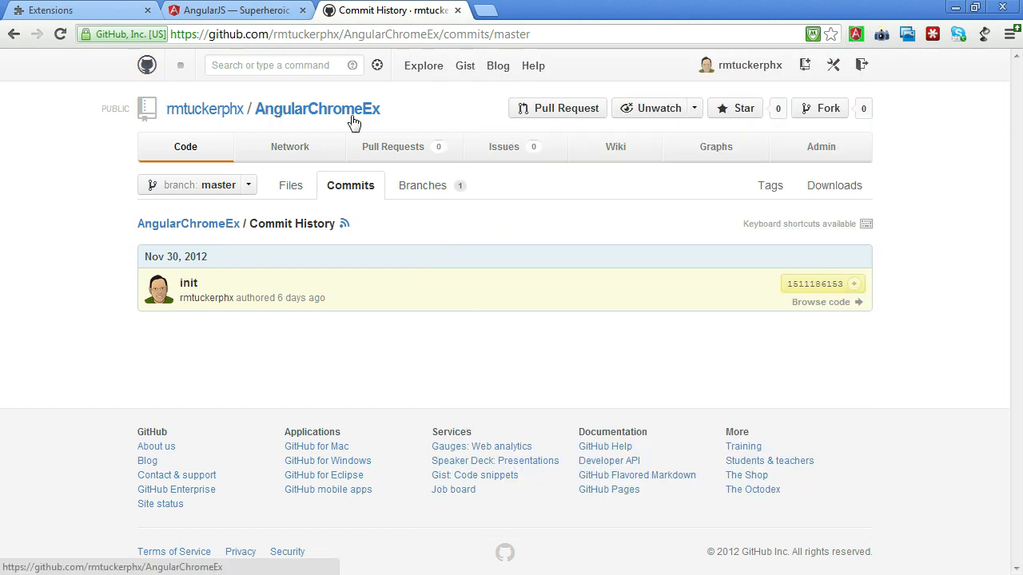
mouse_move(262, 285)
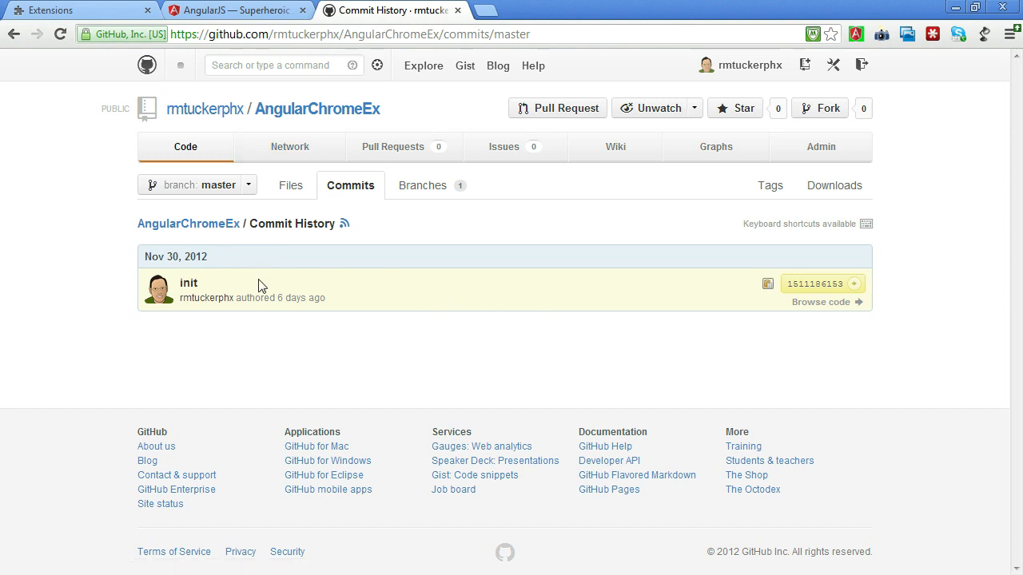
mouse_move(262, 293)
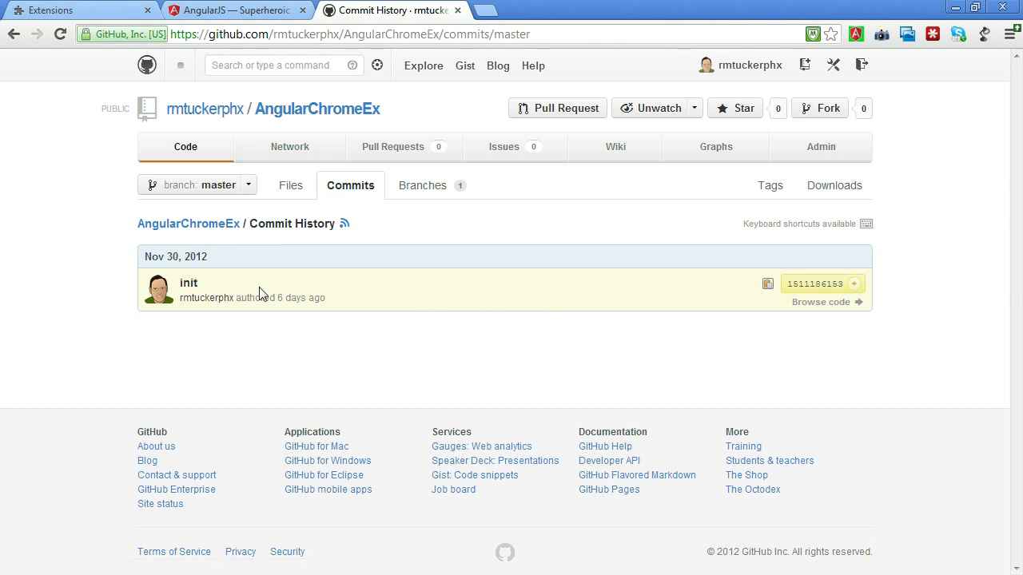
mouse_move(268, 298)
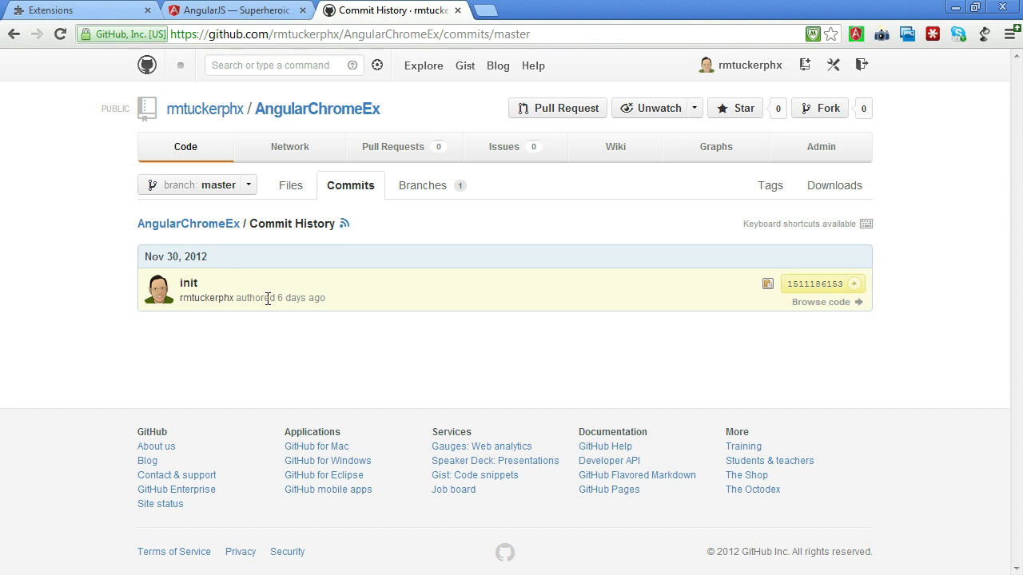